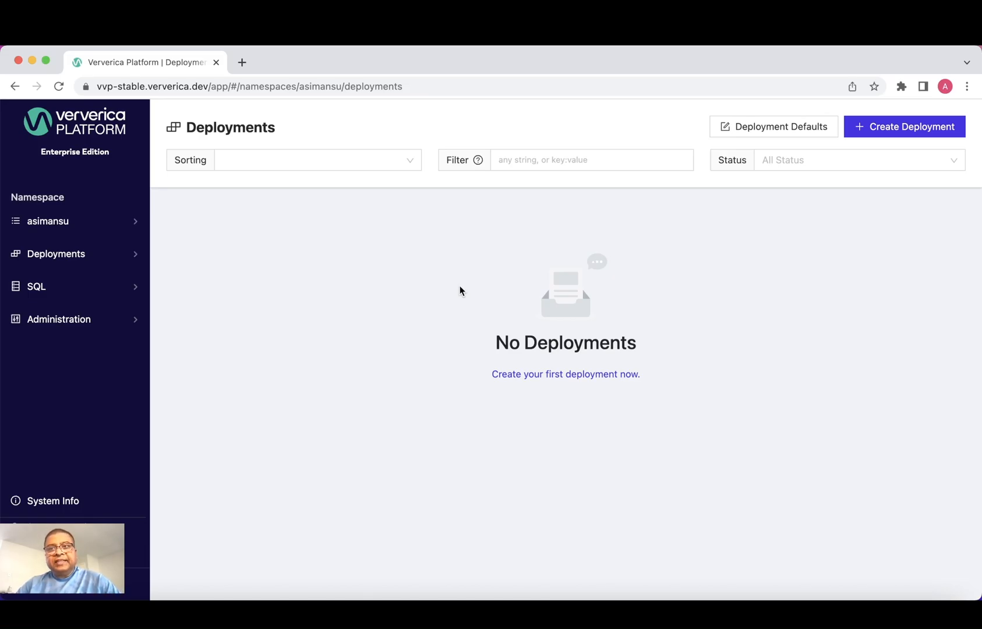
Start a deployment named Demo with the Maven TopSpeedWindowing example JAR as its Jar URI
click(904, 127)
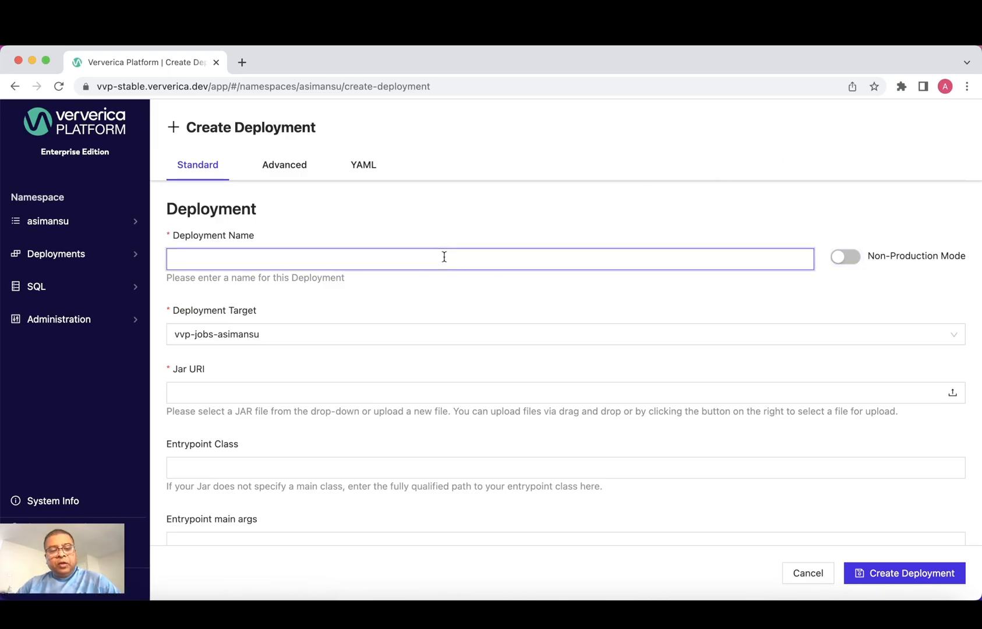
text(Demo)
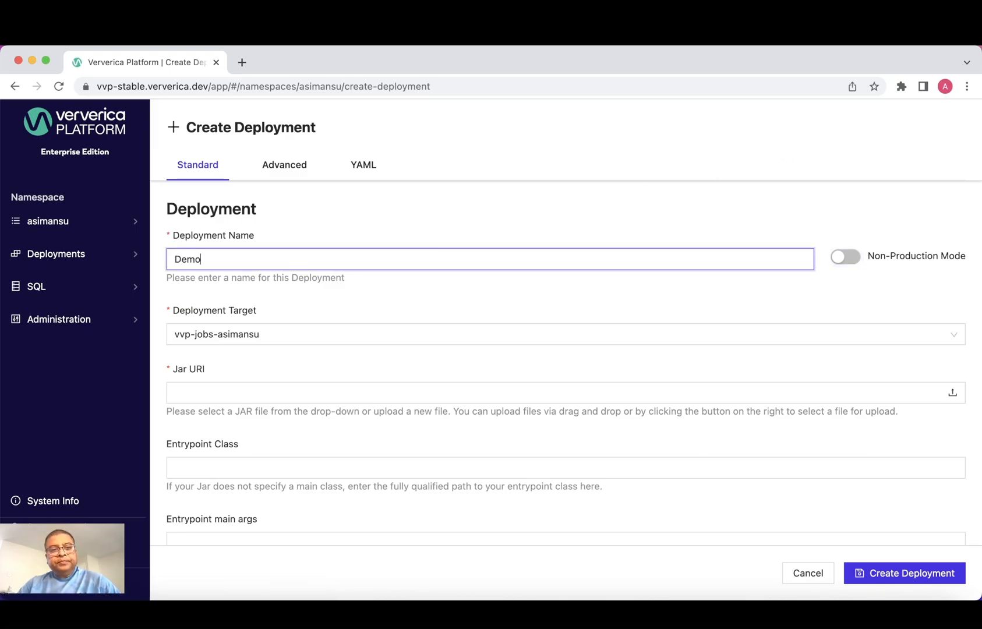
click(418, 334)
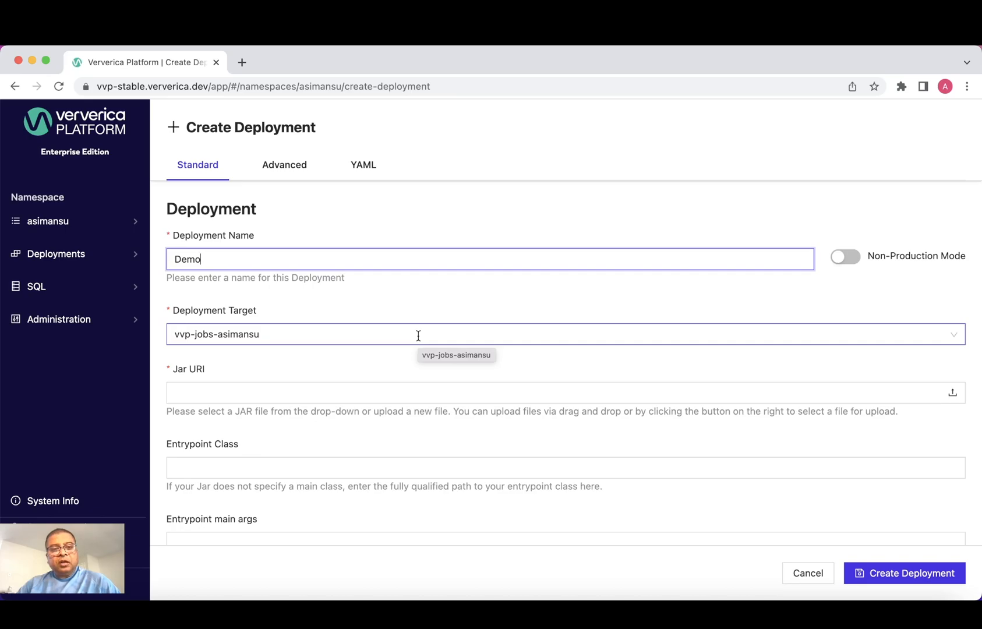
click(378, 393)
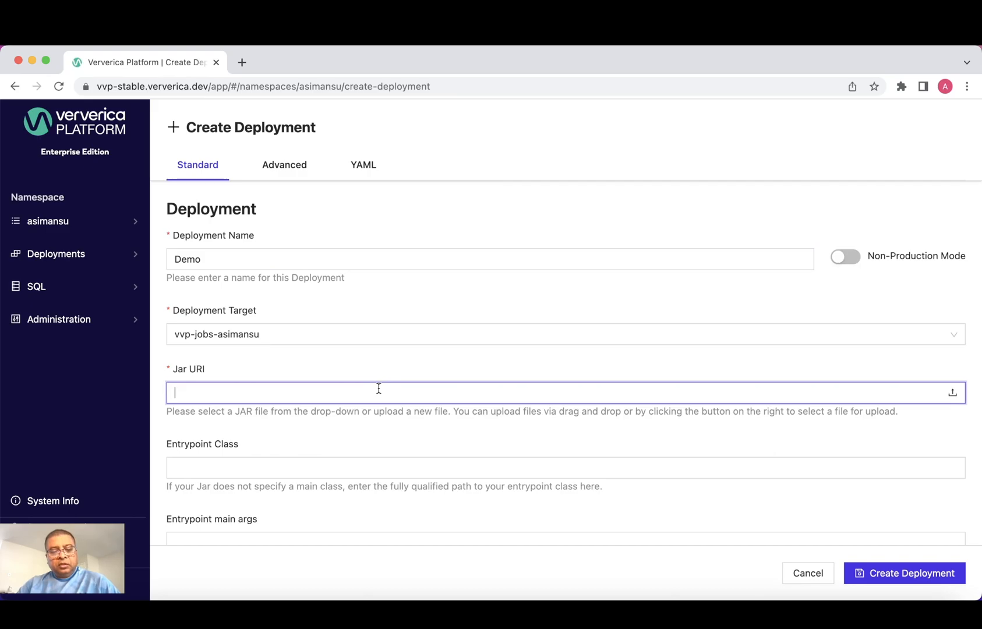
text(https://repo1.maven.org/maven2/org/apache/flink/flink-examples-streaming_2.12/1.15.2/flink-examples-streaming_2.12-1.15.2-TopSpeedWindowing.jar)
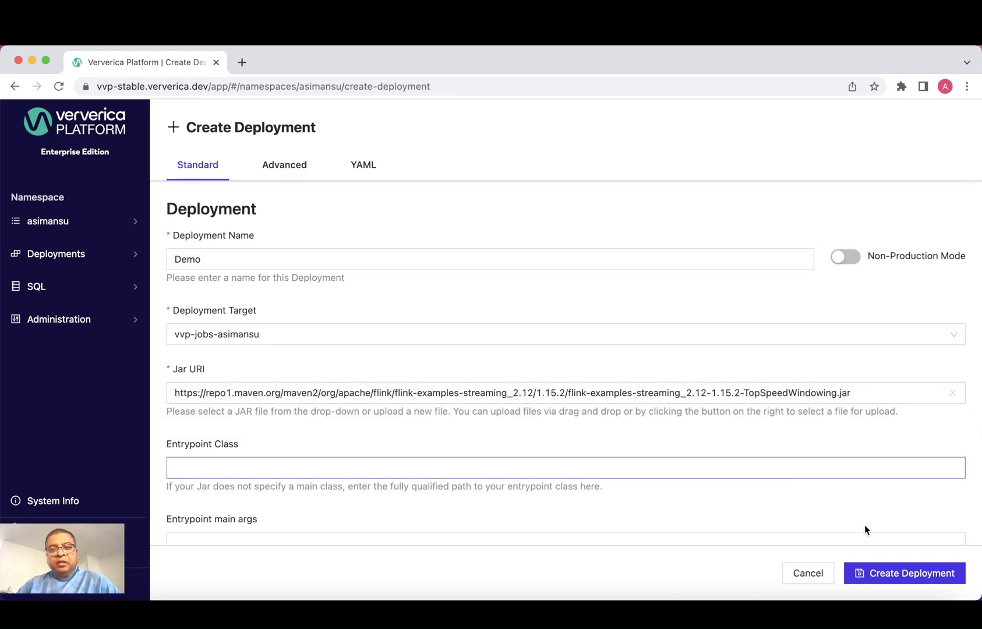
Submit the Demo deployment, read its startup events until RUNNING, then return to Overview
click(904, 572)
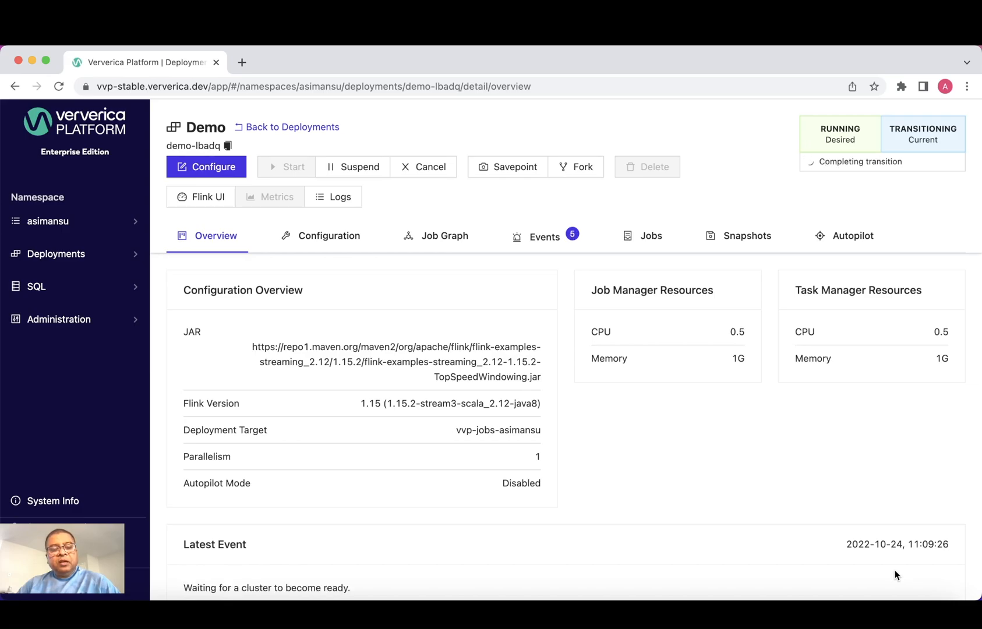
mouse_move(764, 361)
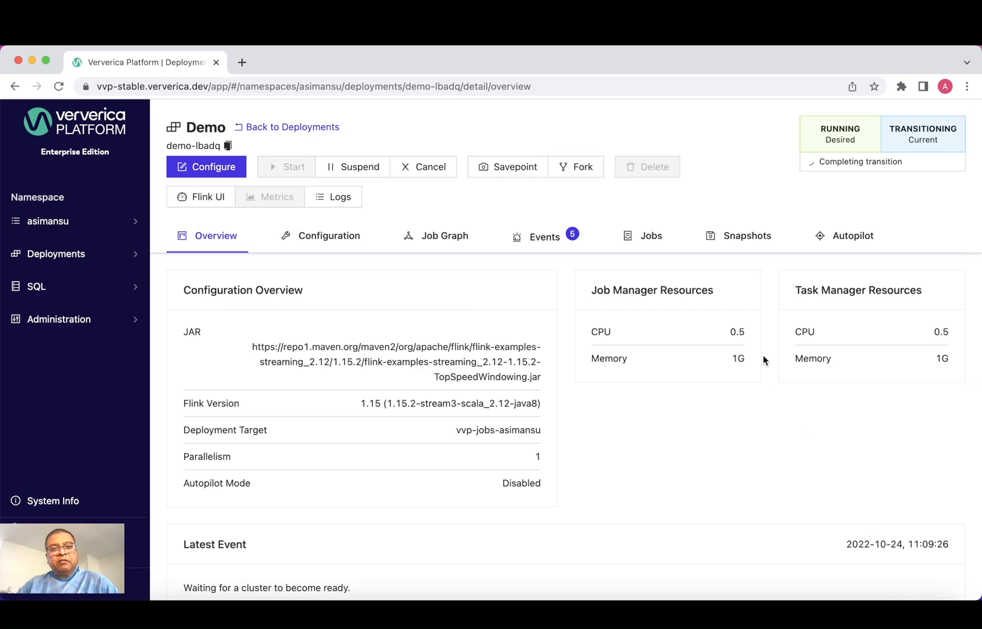
click(544, 235)
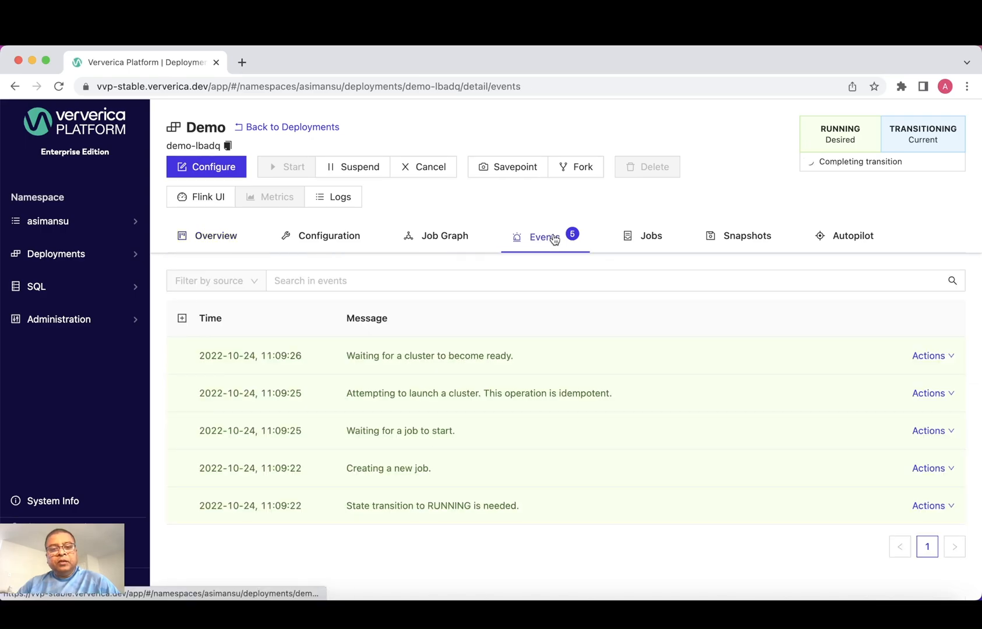
mouse_move(544, 237)
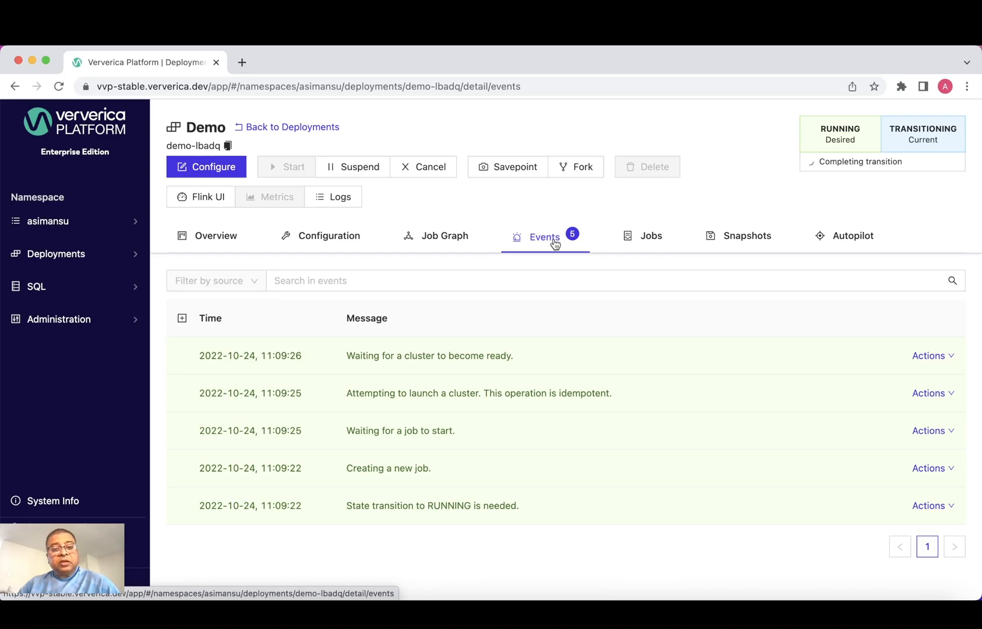
click(216, 234)
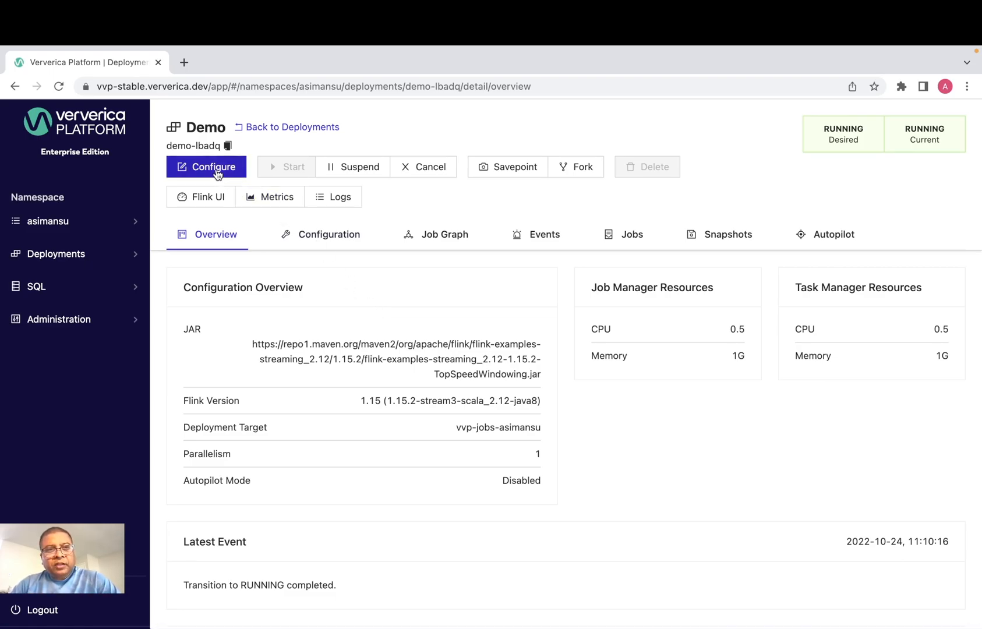
Open the Demo deployment's configuration form with its advanced behavior settings
click(206, 167)
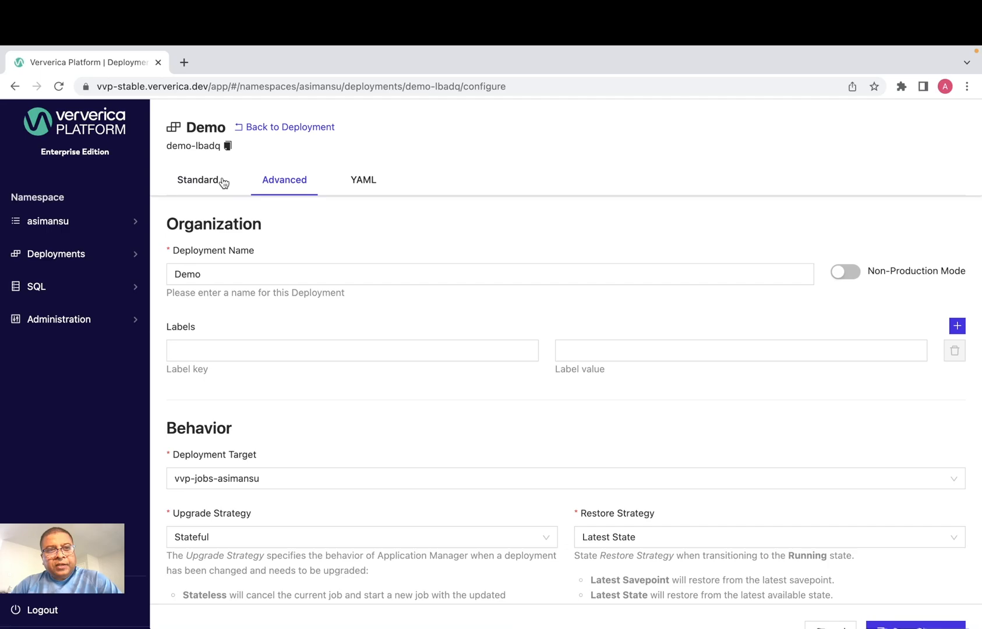
mouse_move(424, 175)
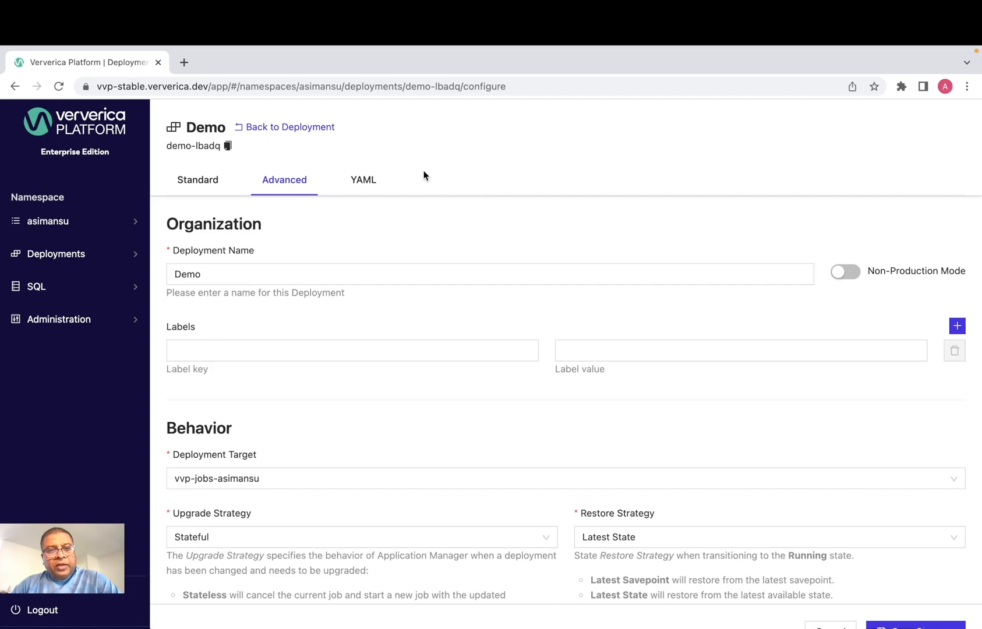
mouse_move(364, 180)
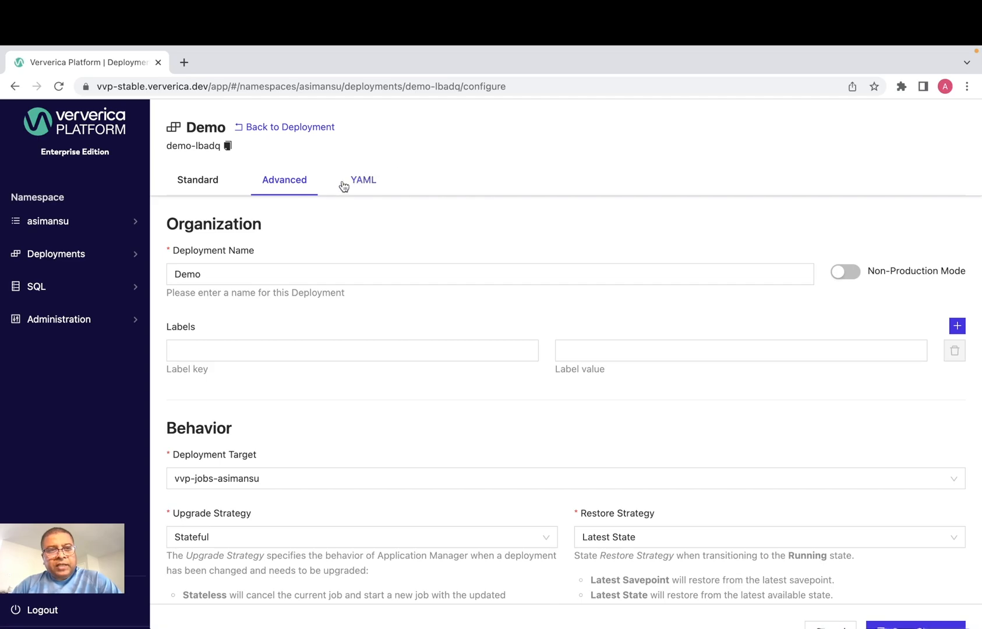
mouse_move(284, 180)
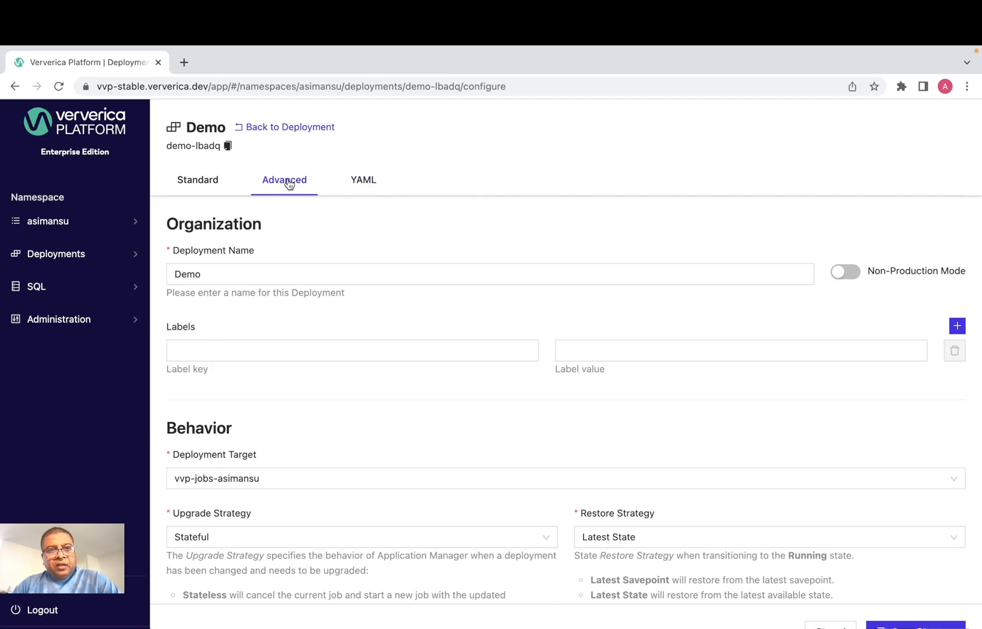
mouse_move(314, 244)
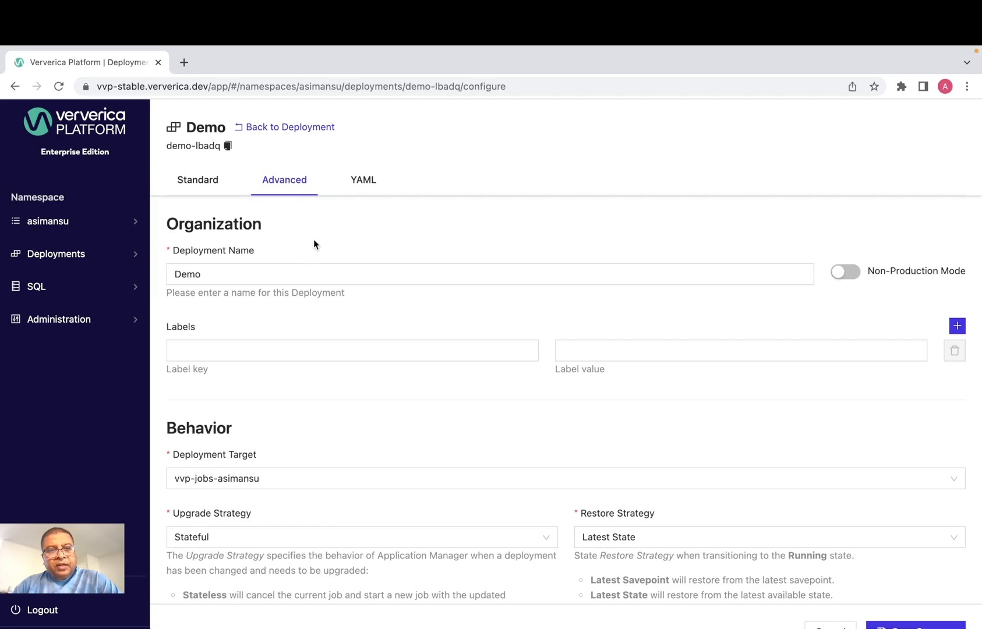
scroll(down, 3)
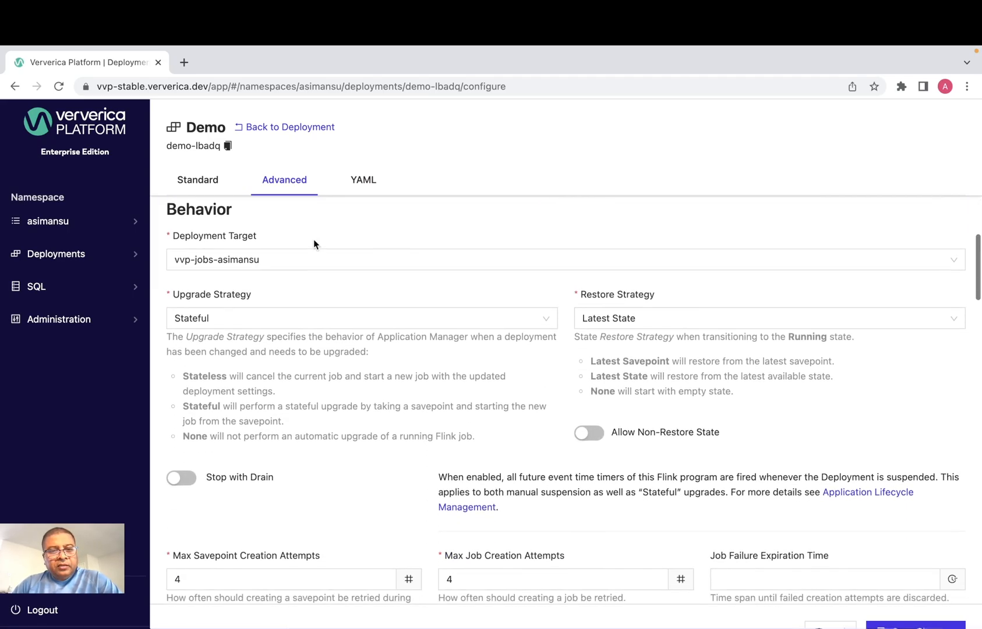
scroll(up, 3)
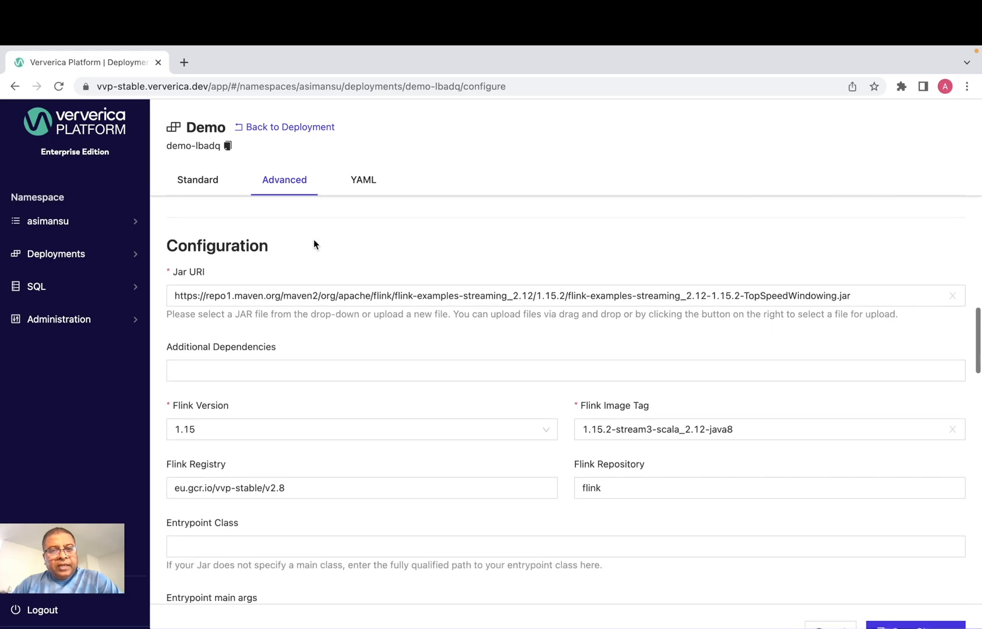
scroll(down, 3)
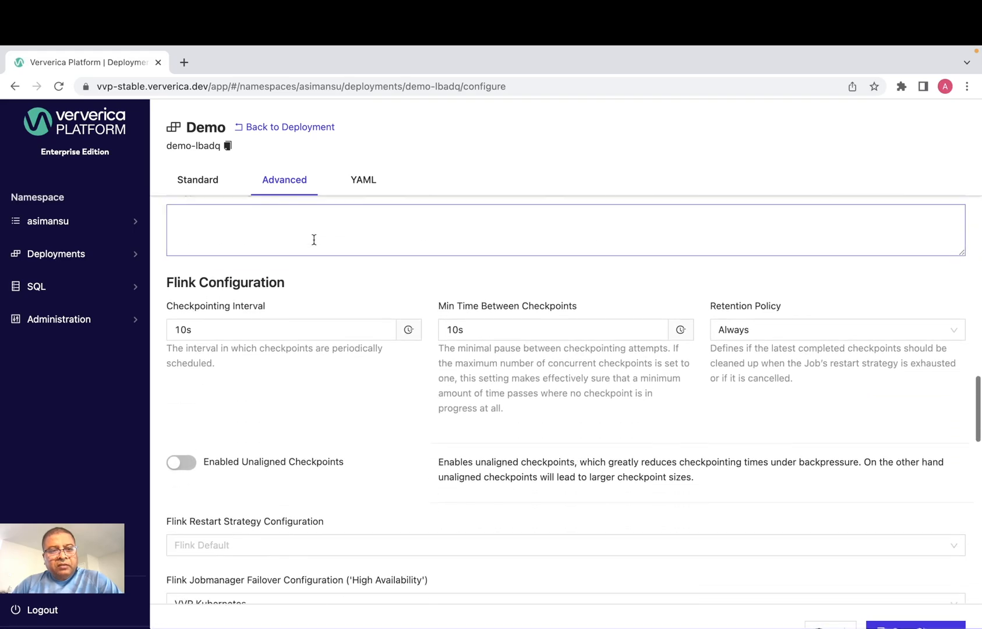
scroll(down, 3)
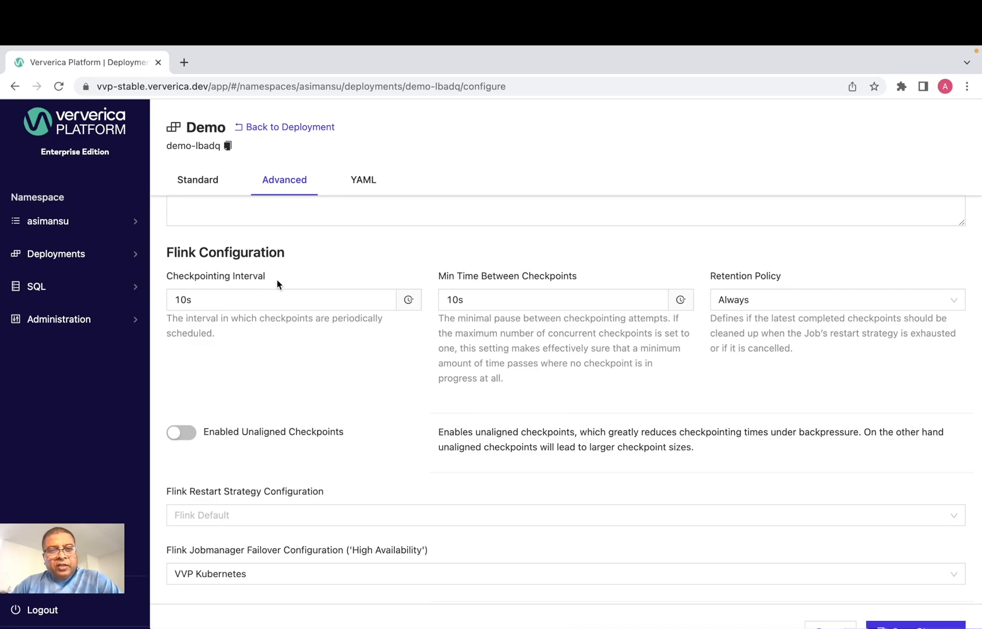
mouse_move(734, 280)
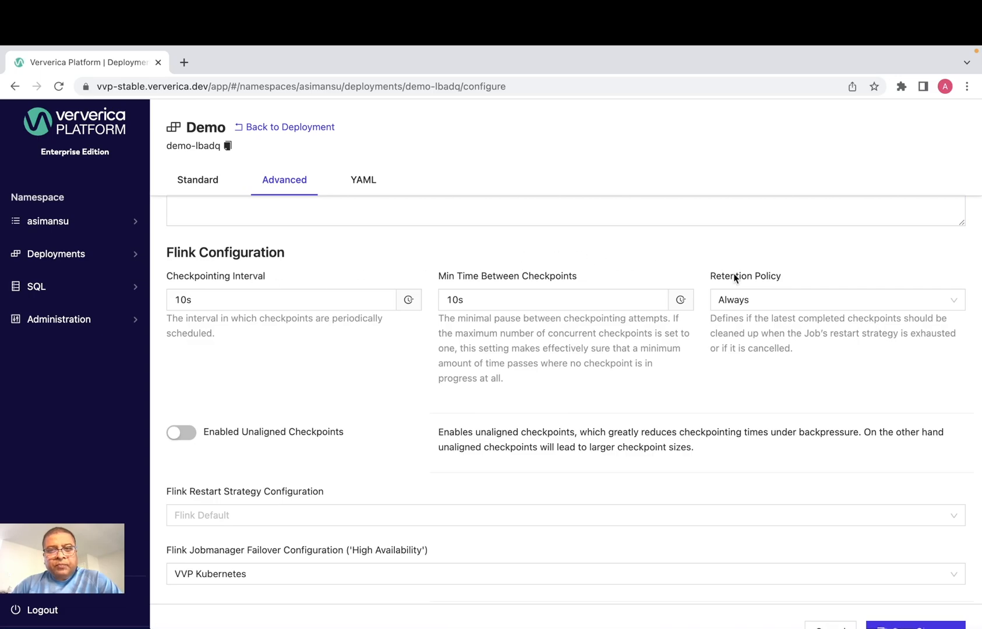
mouse_move(772, 282)
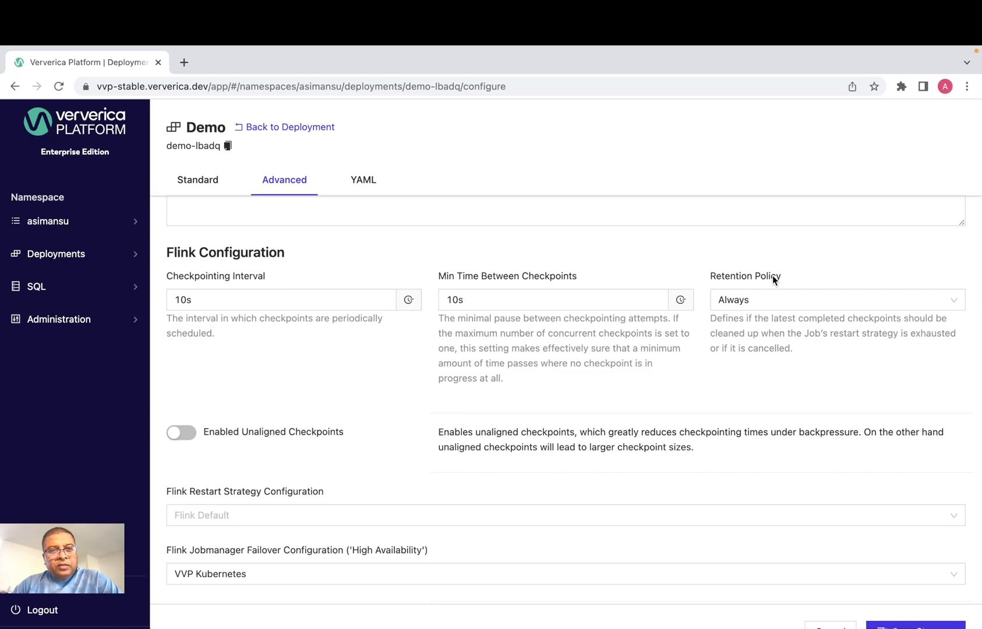
mouse_move(405, 459)
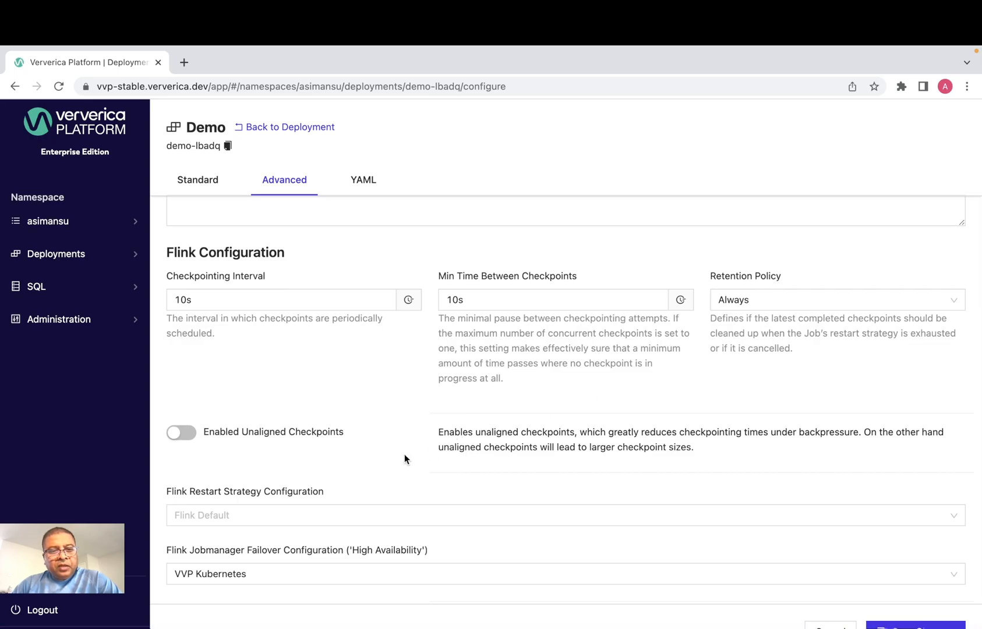
scroll(down, 3)
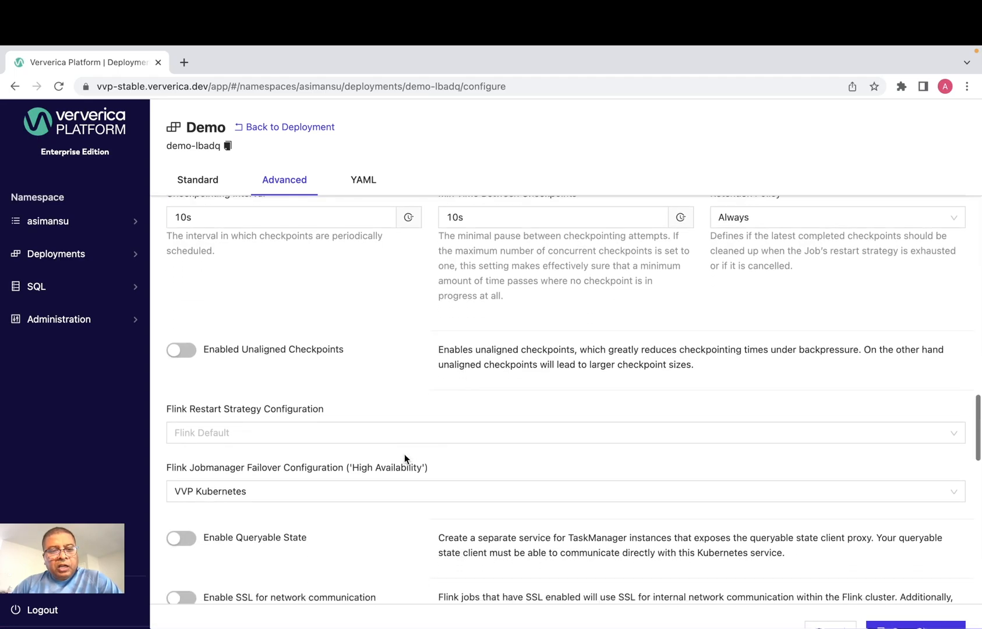
scroll(down, 3)
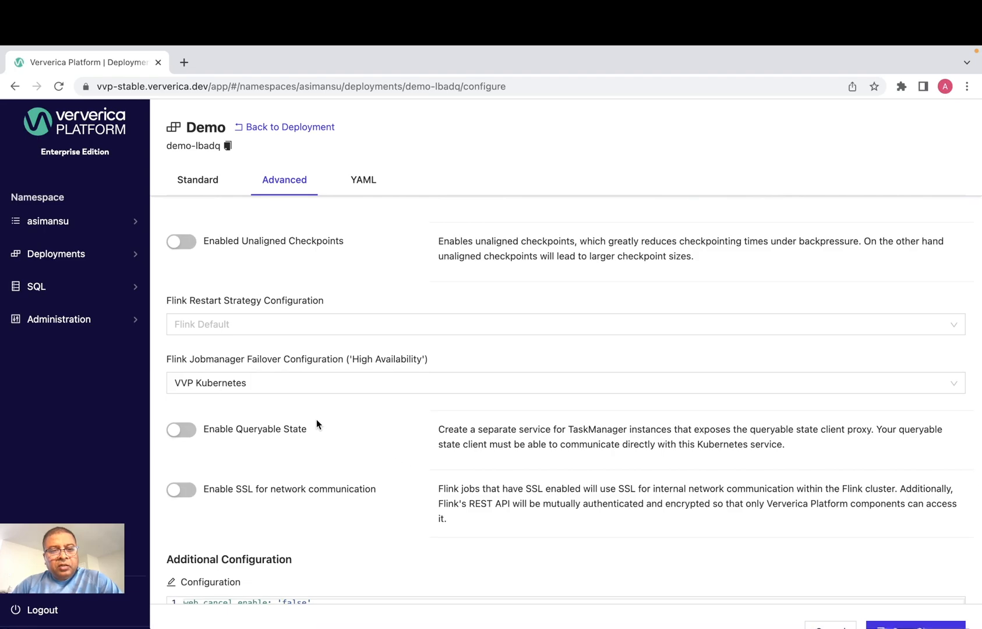
mouse_move(307, 419)
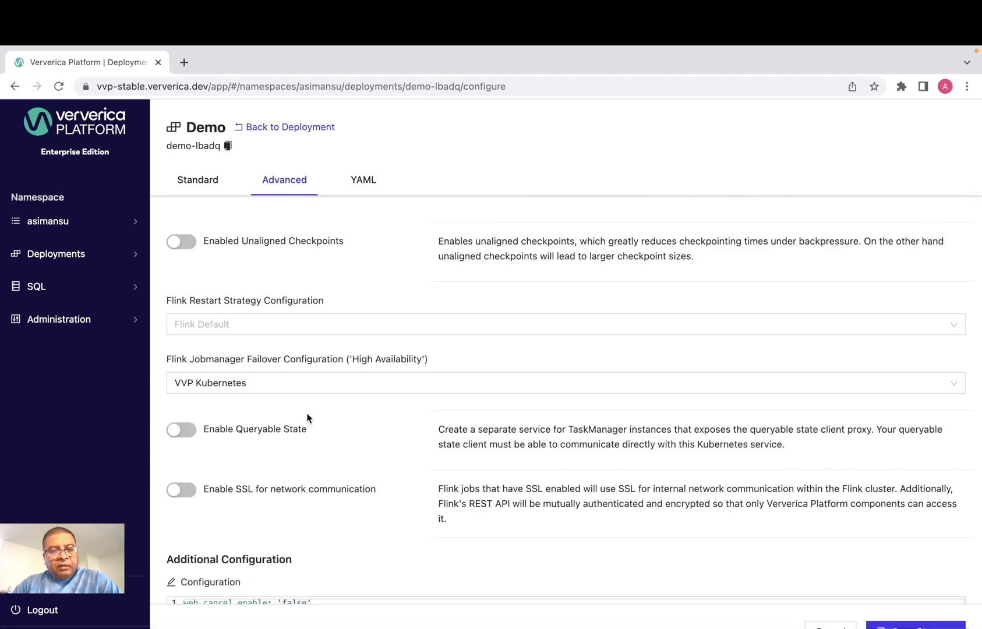
mouse_move(297, 456)
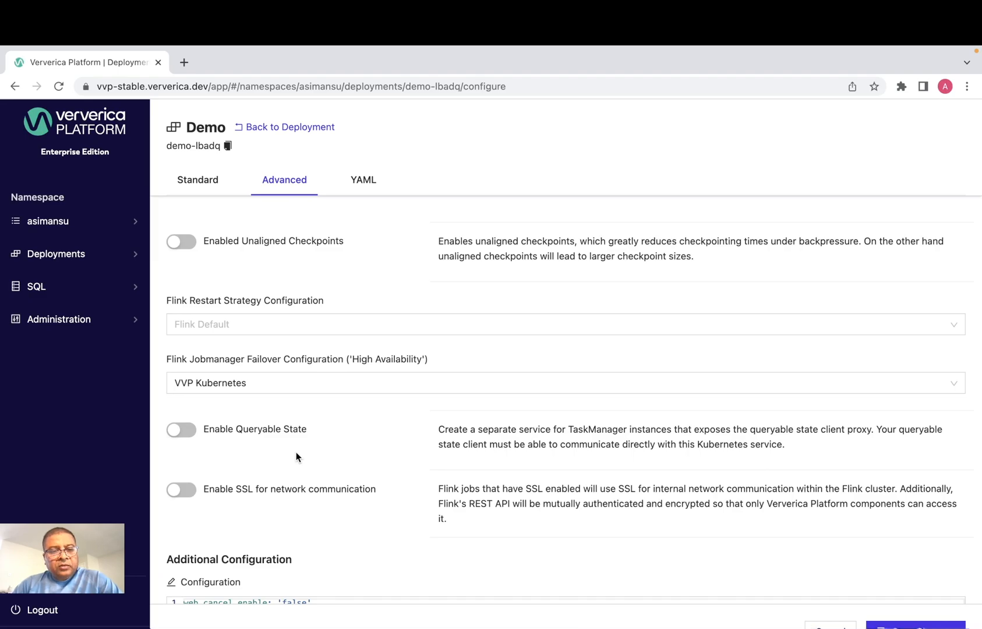
mouse_move(191, 495)
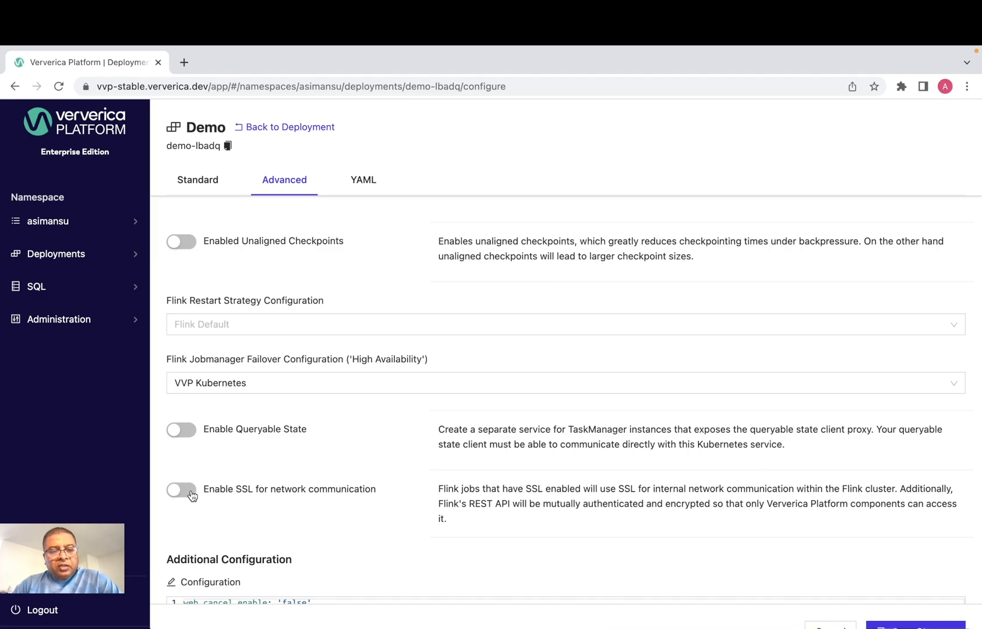
click(182, 489)
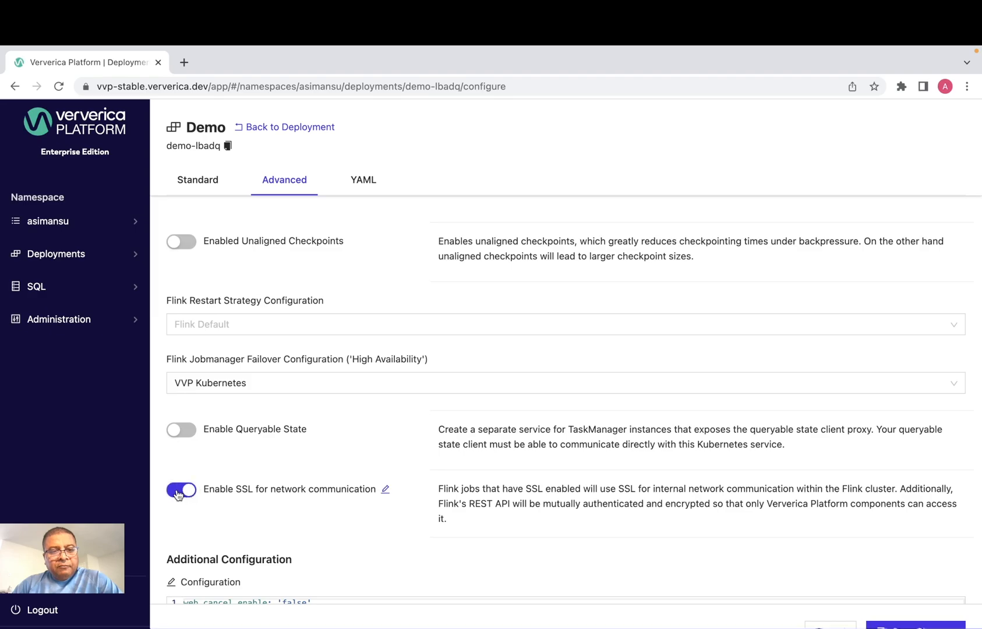
click(182, 489)
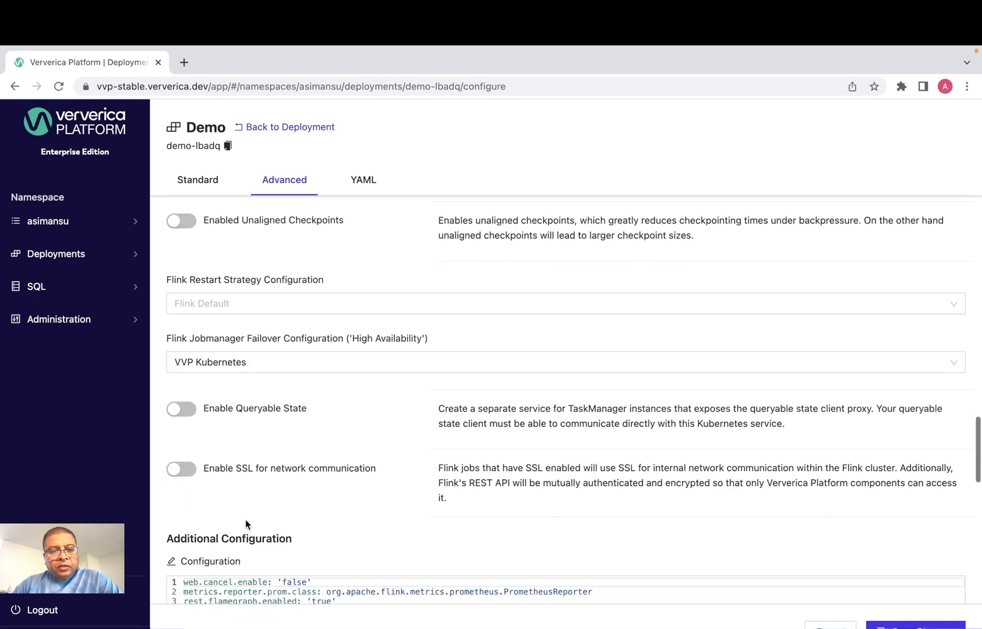
scroll(down, 3)
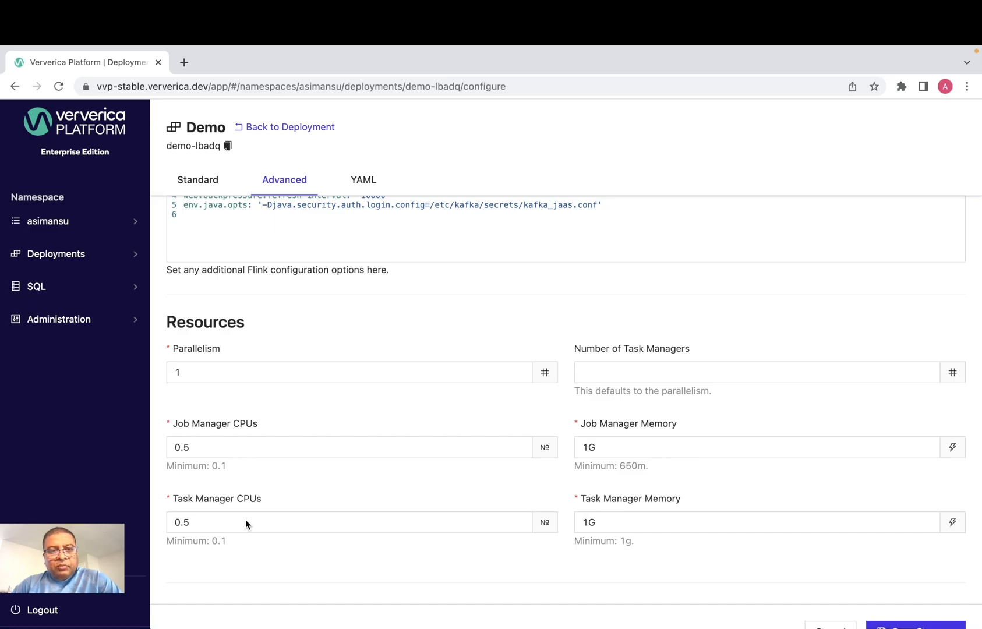
mouse_move(326, 184)
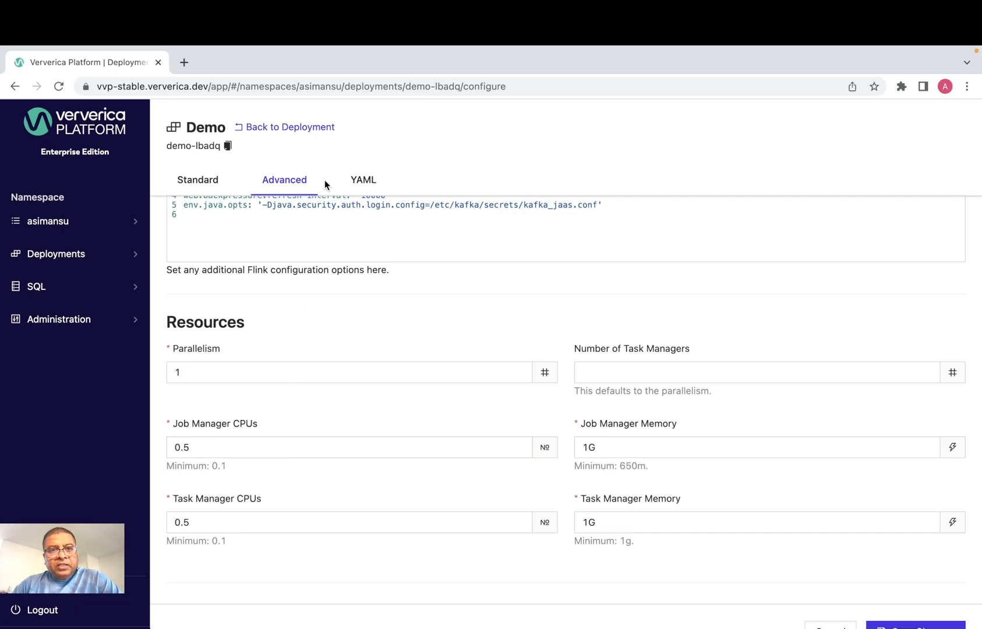
View Demo's spec as YAML, scrolling through Flink configuration down to taskManagerPodTemplate
click(364, 180)
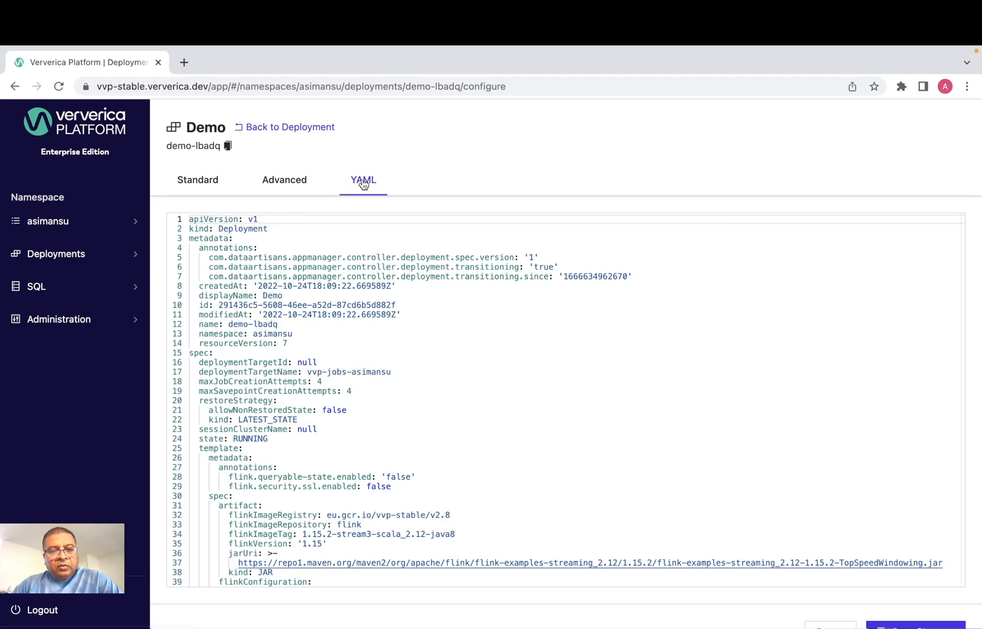
click(290, 344)
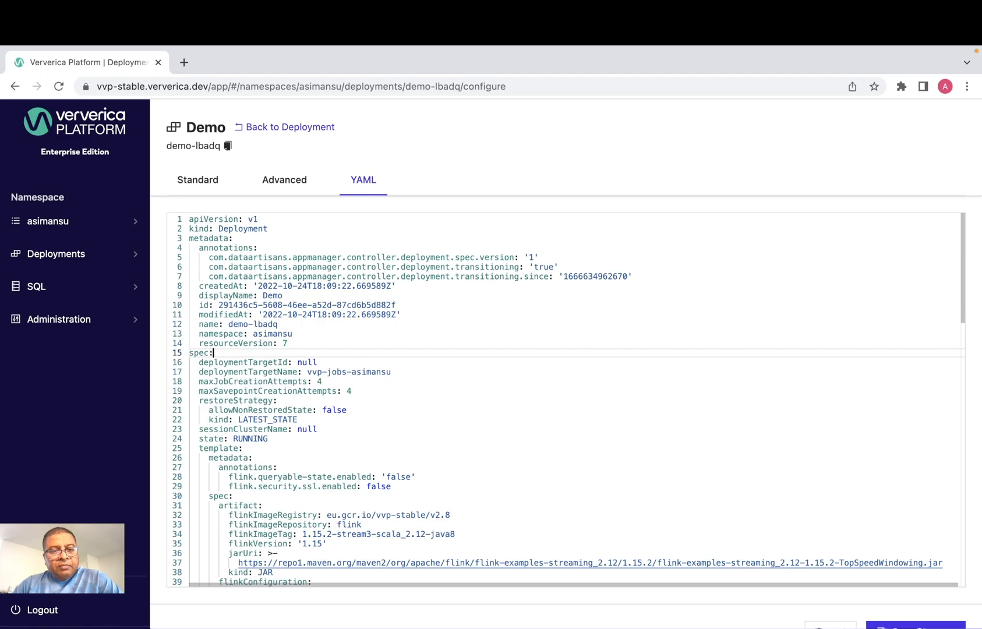
scroll(down, 3)
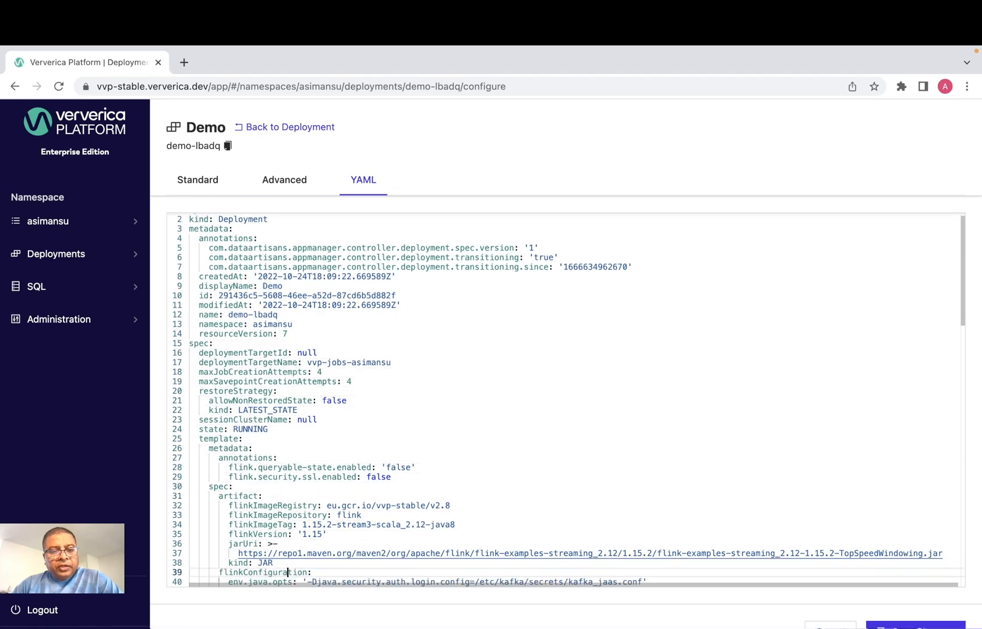
scroll(down, 3)
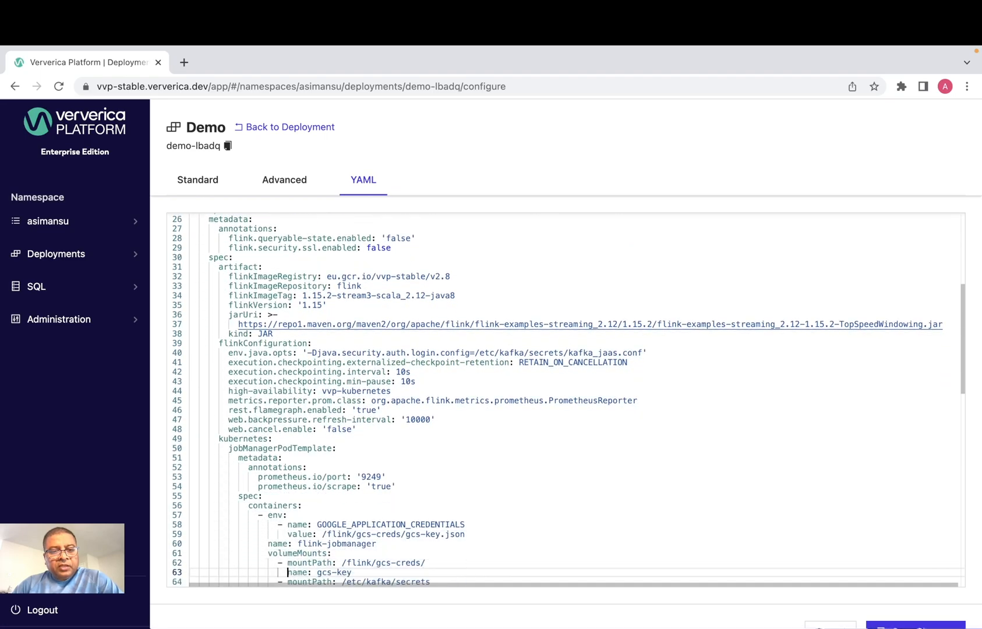
scroll(down, 3)
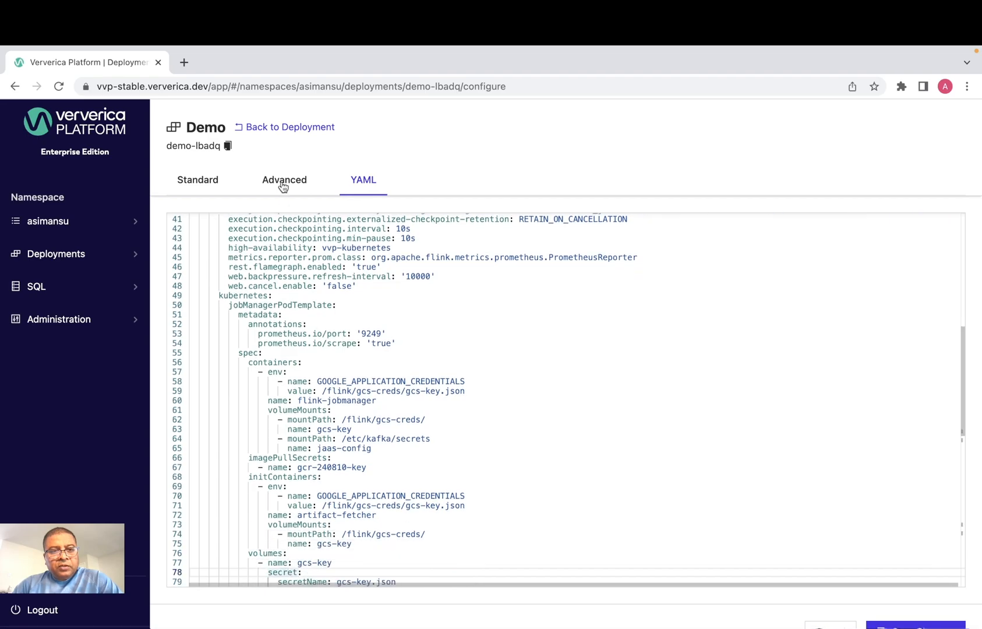
double_click(280, 305)
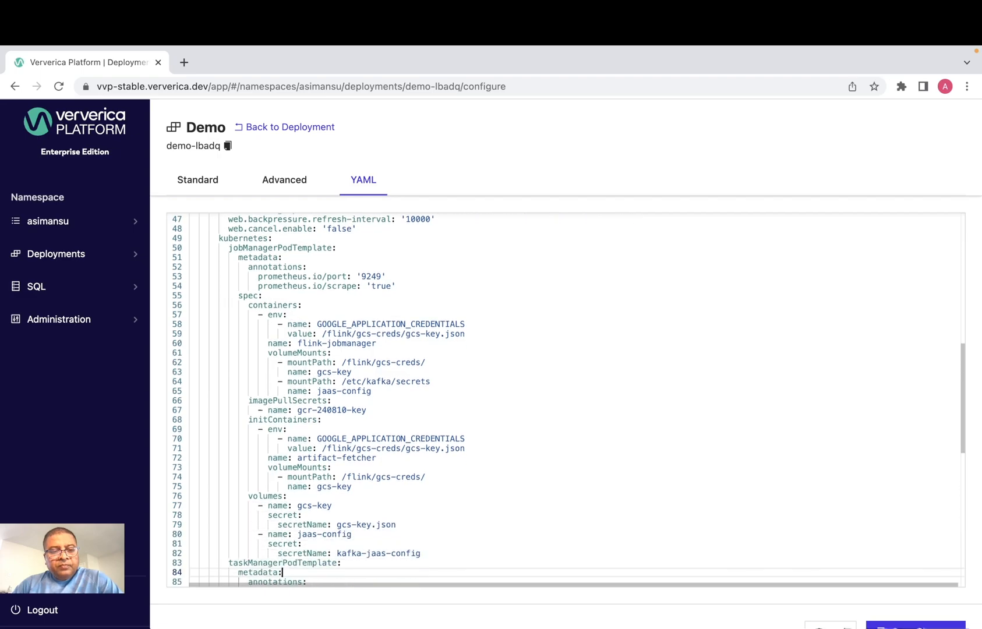
scroll(down, 3)
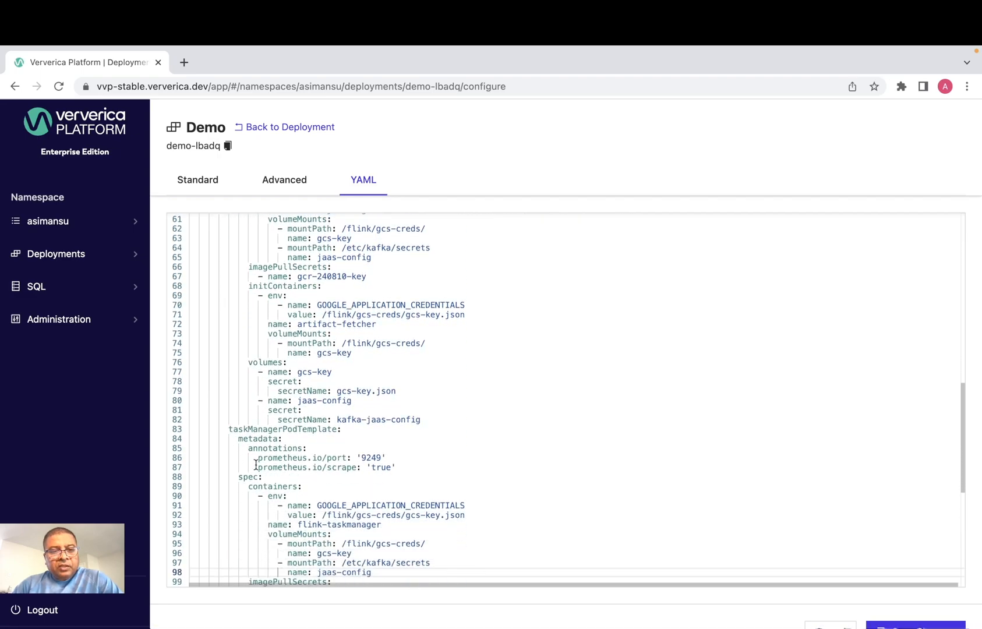
double_click(283, 429)
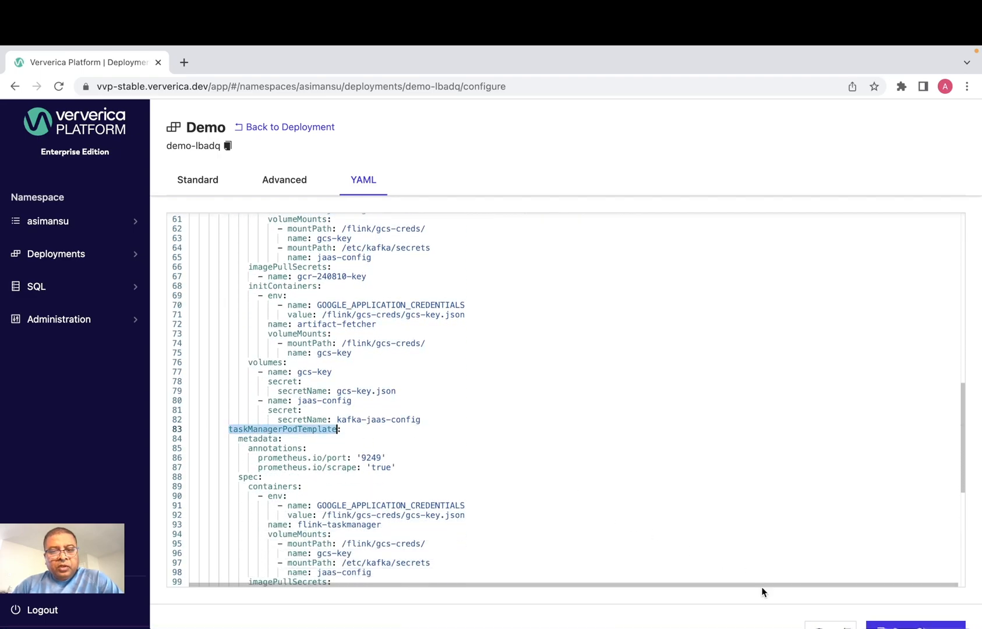
Return to the Demo deployment and view its event log, including the completed savepoint
click(289, 126)
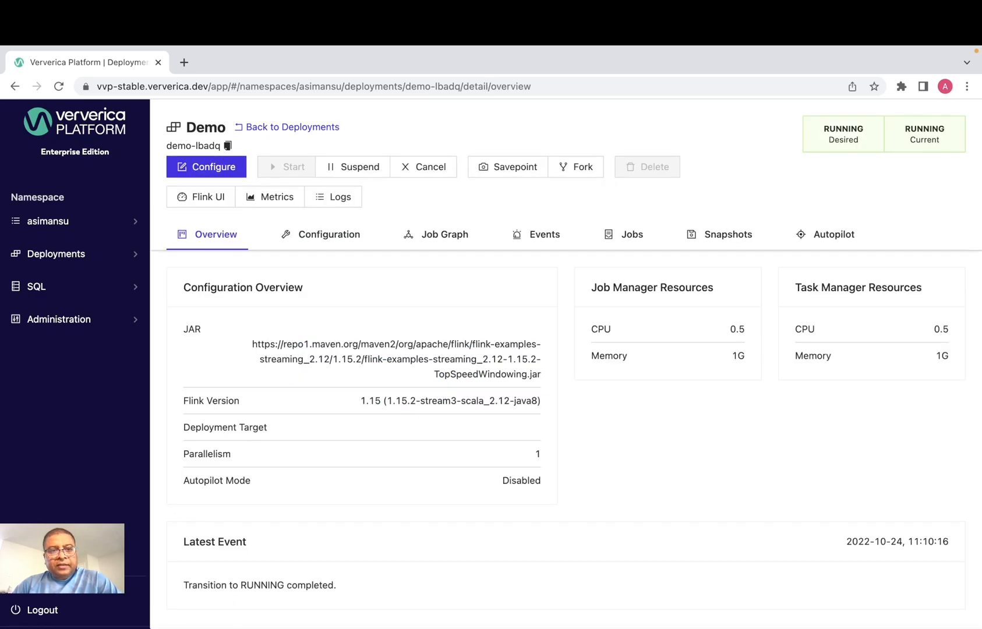
click(544, 234)
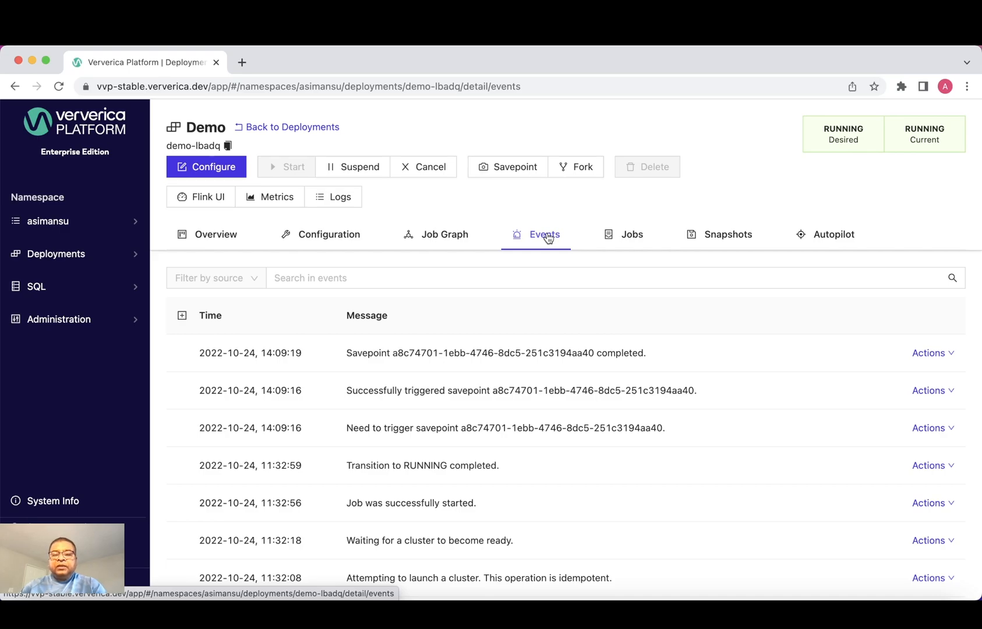
List Demo's jobs: one RUNNING with zero restarts, plus terminated and finished past jobs
click(632, 234)
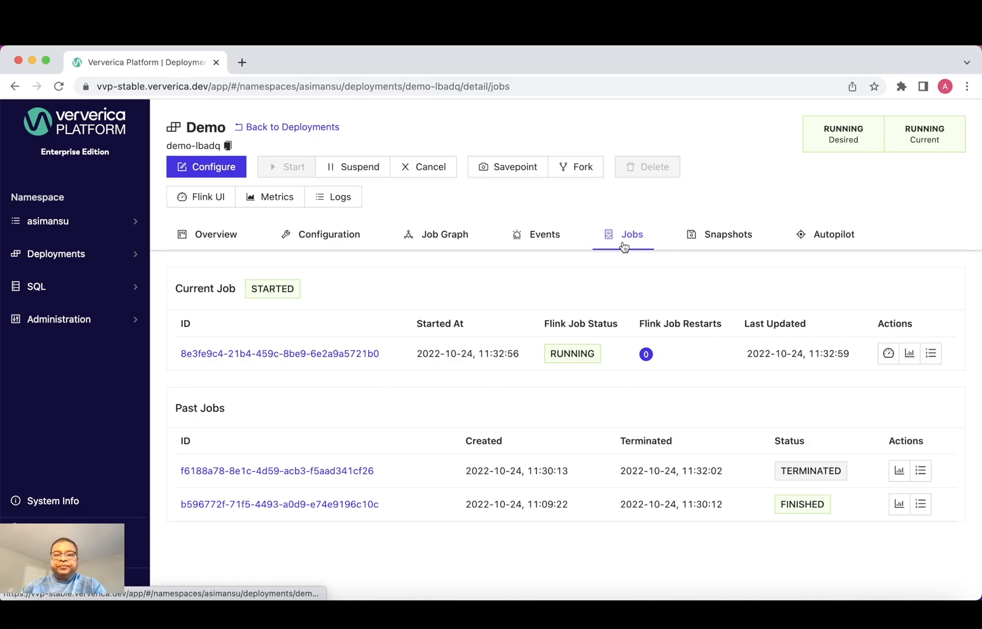
click(727, 233)
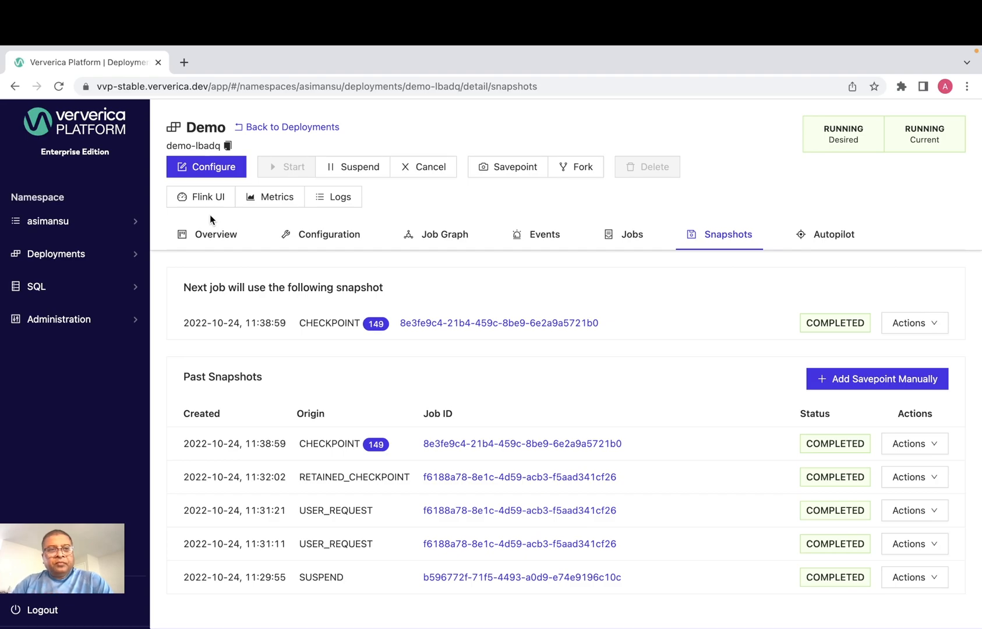
mouse_move(271, 202)
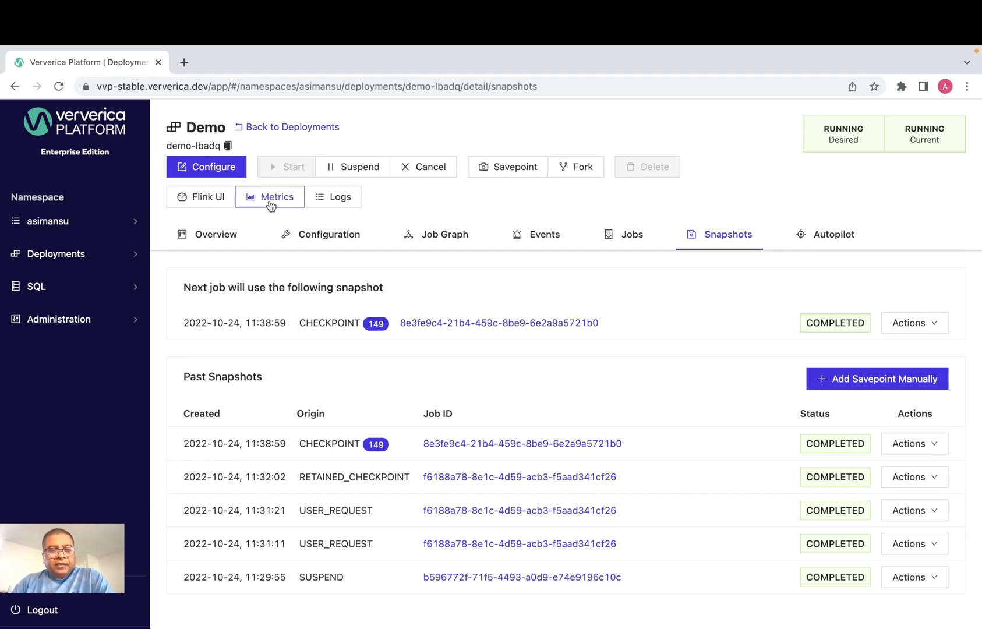
mouse_move(340, 197)
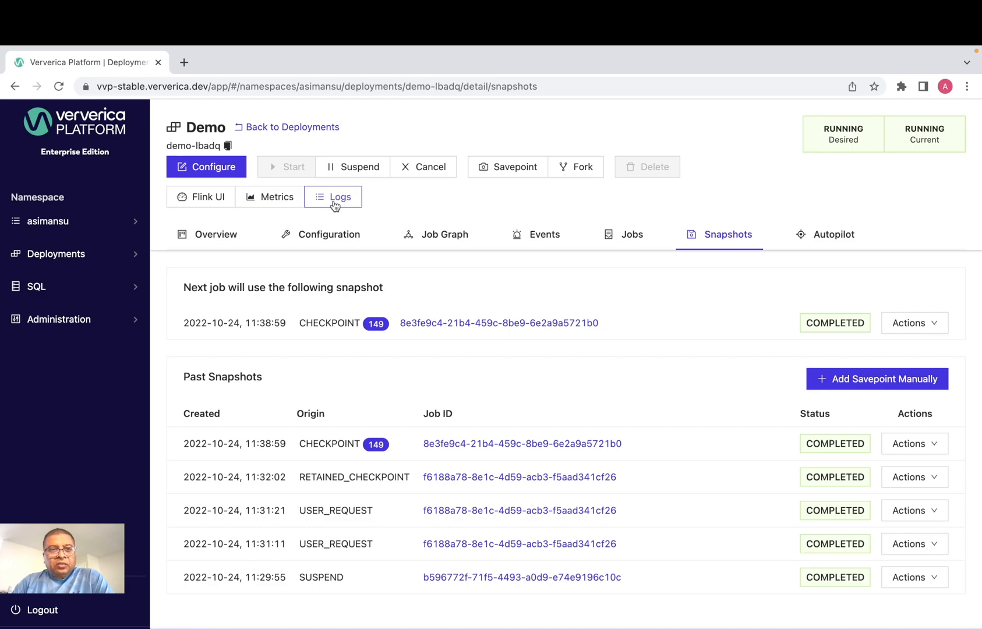
mouse_move(276, 197)
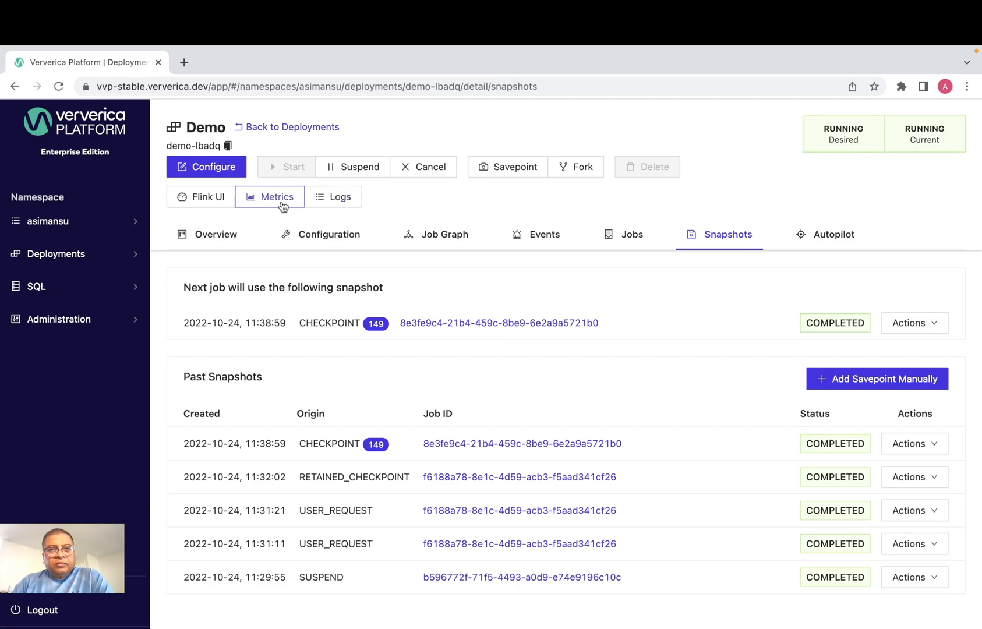
mouse_move(340, 197)
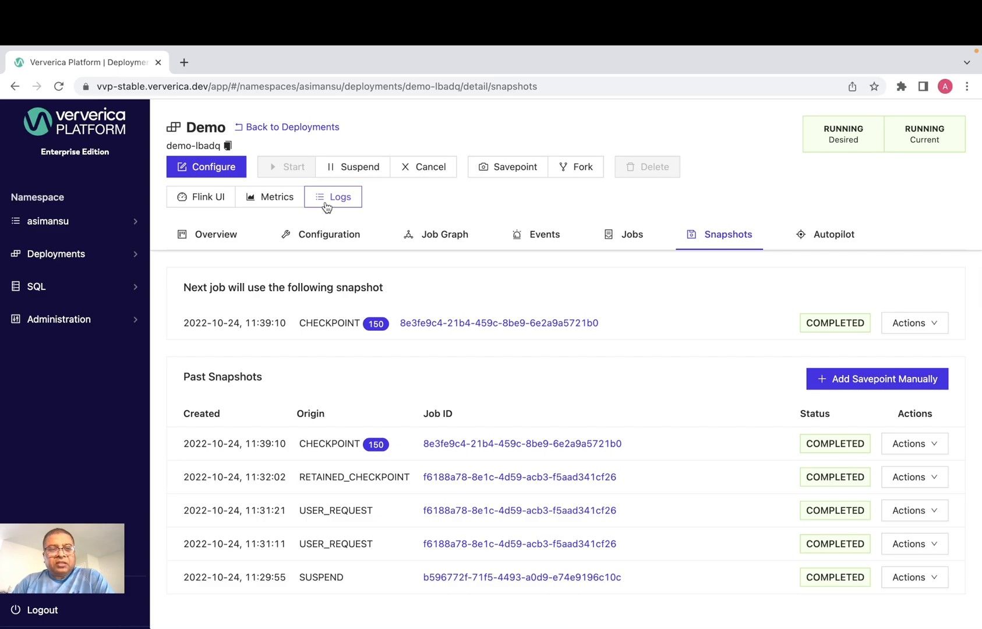
mouse_move(277, 197)
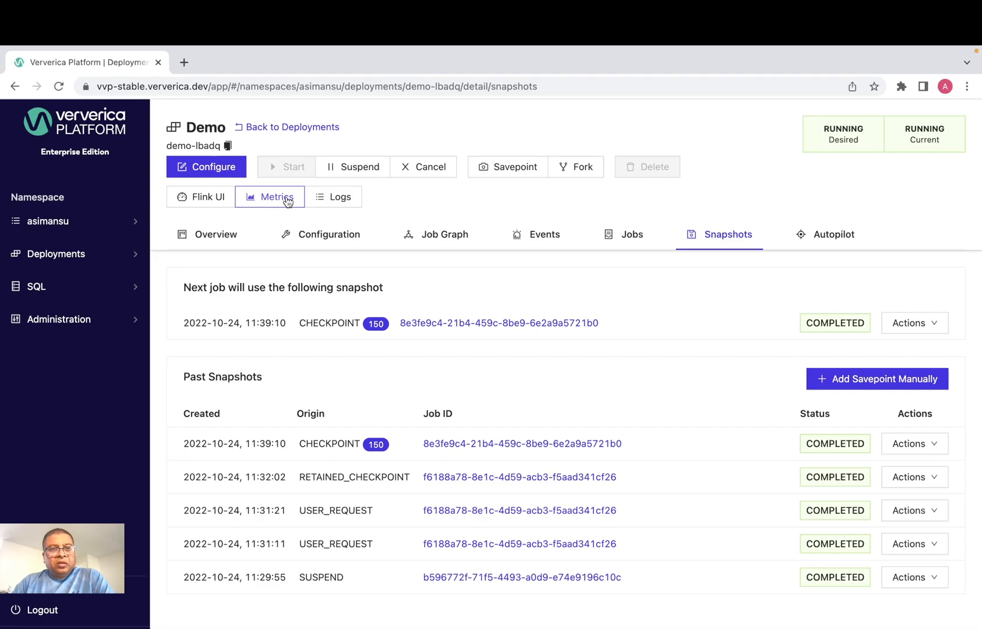
click(270, 197)
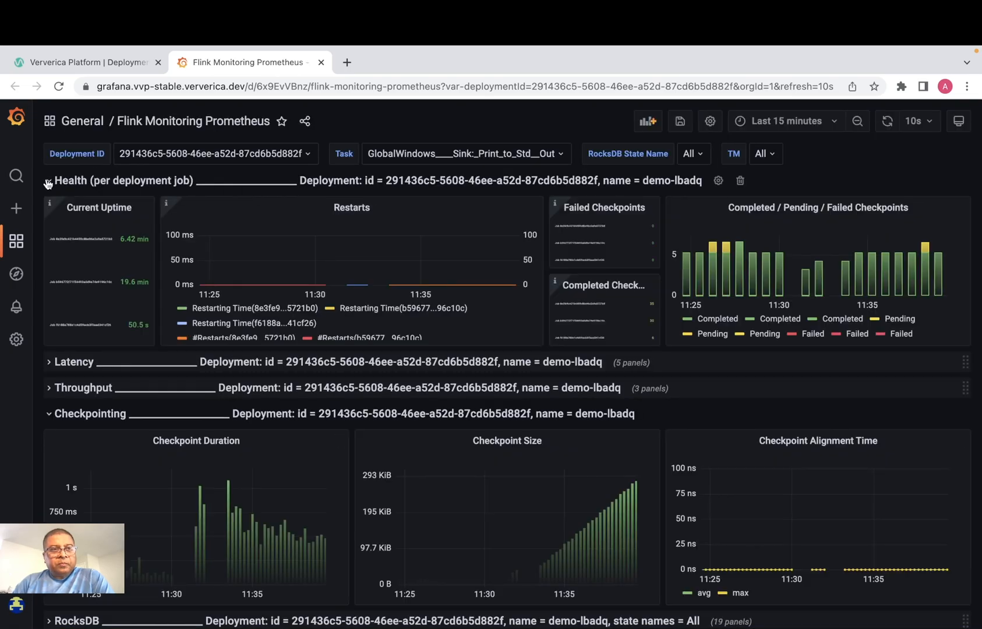
click(49, 181)
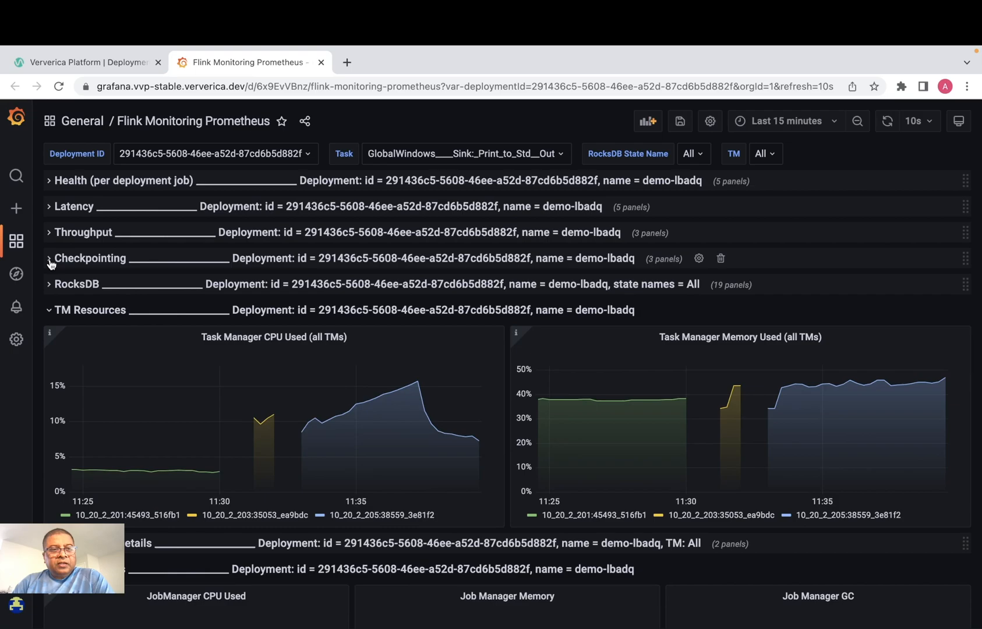
click(50, 309)
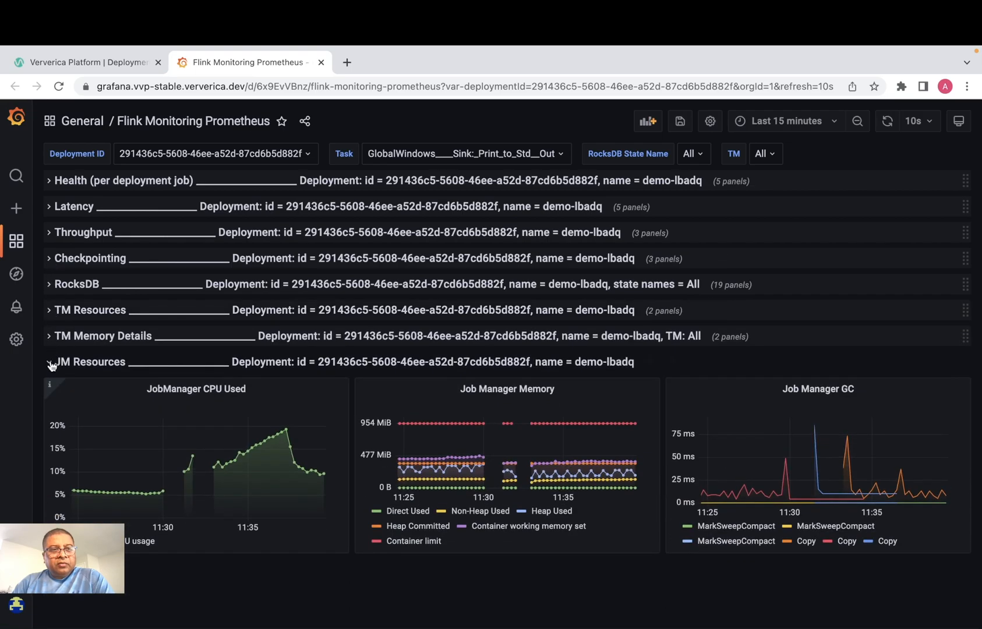
click(50, 363)
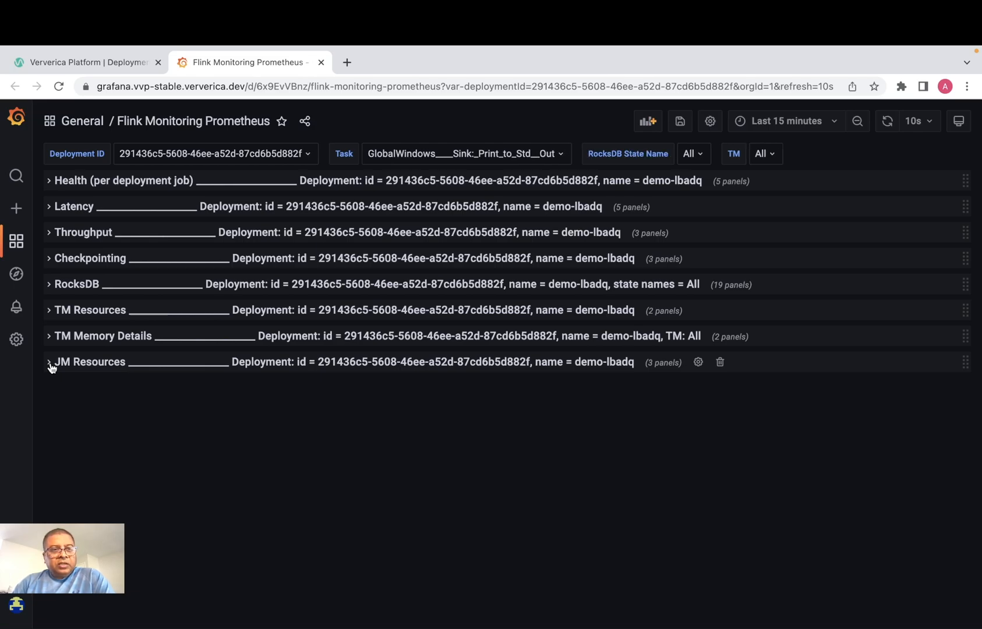
mouse_move(137, 278)
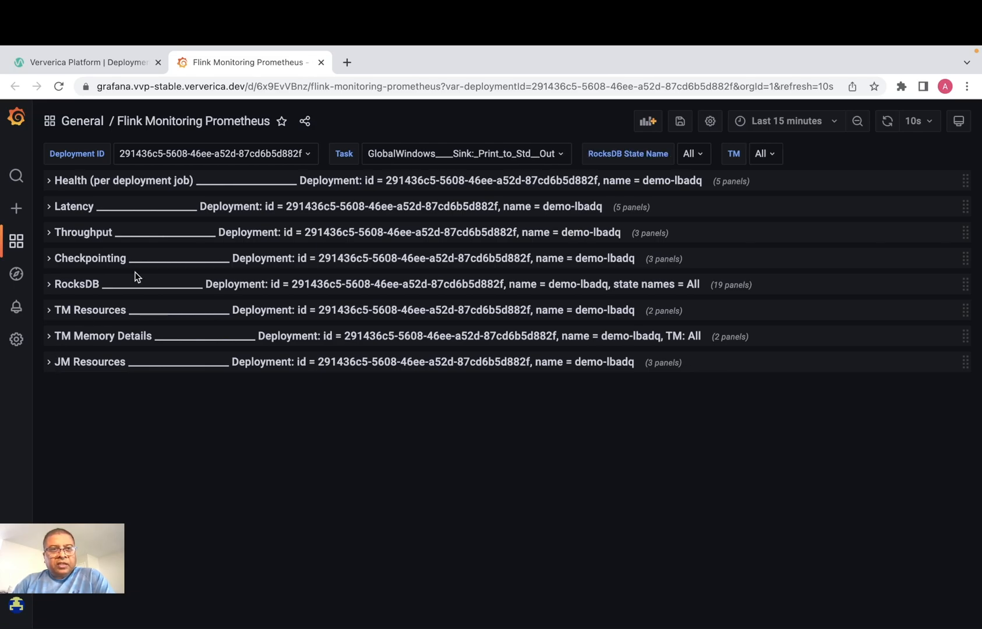
click(322, 62)
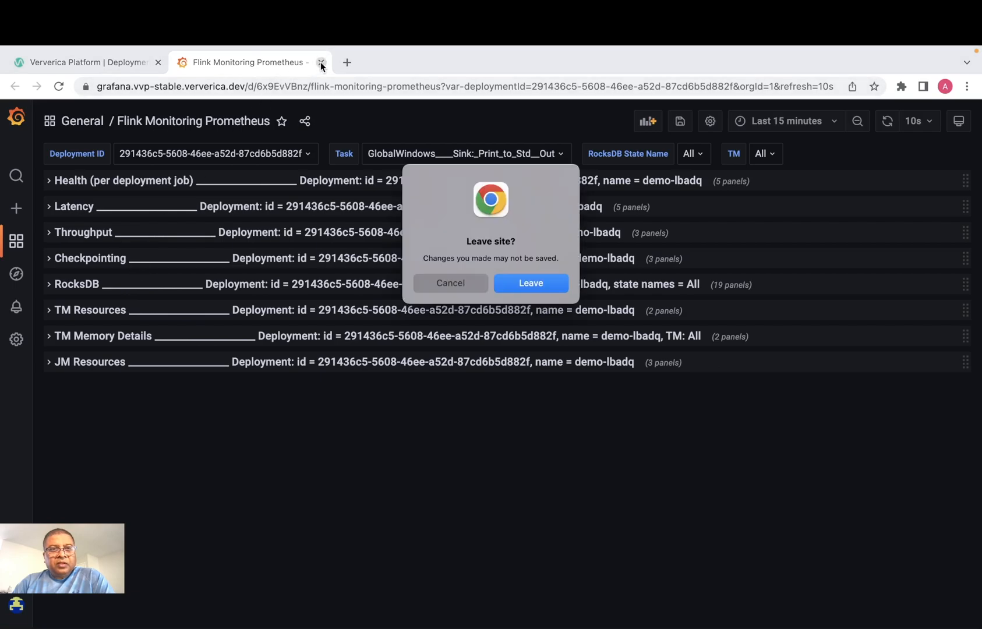
click(530, 282)
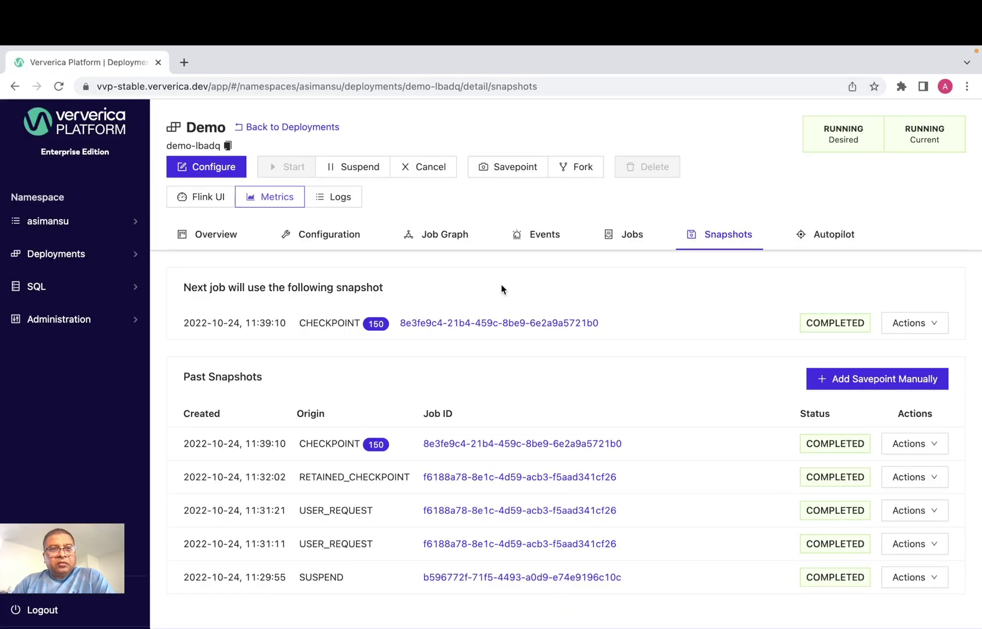